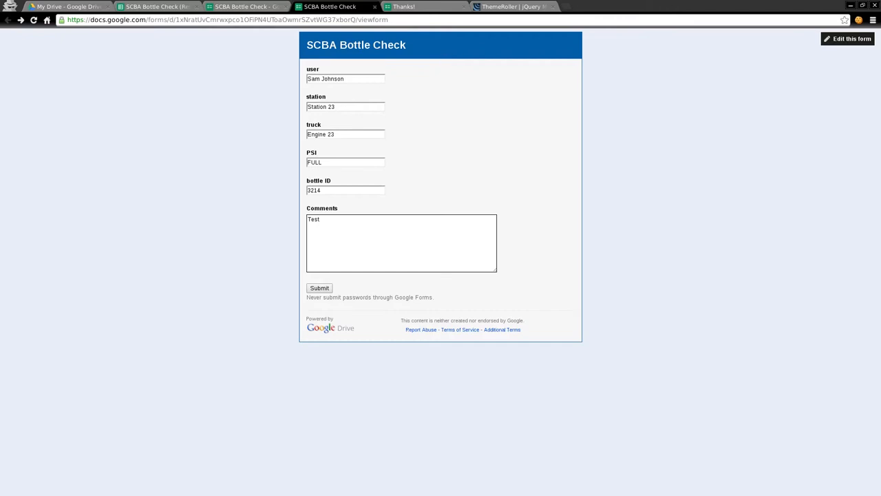
{"action": "mouse_move", "coordinate": [31, 420]}
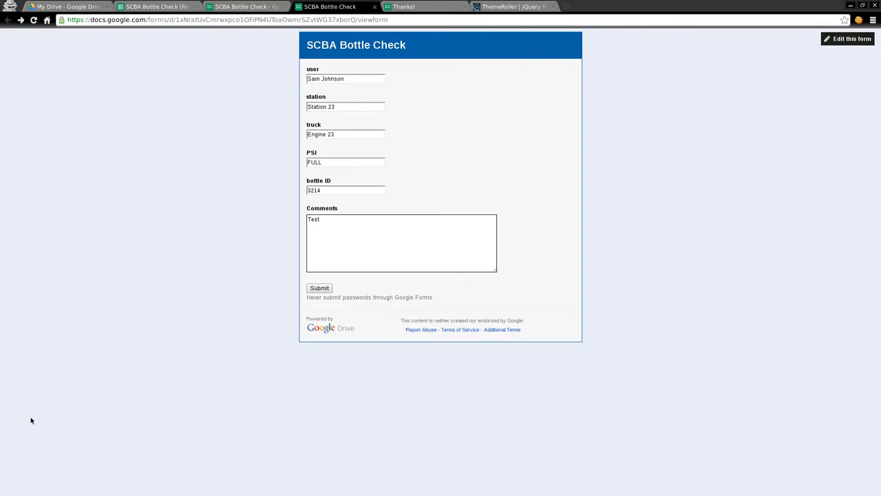
{"action": "mouse_move", "coordinate": [603, 158]}
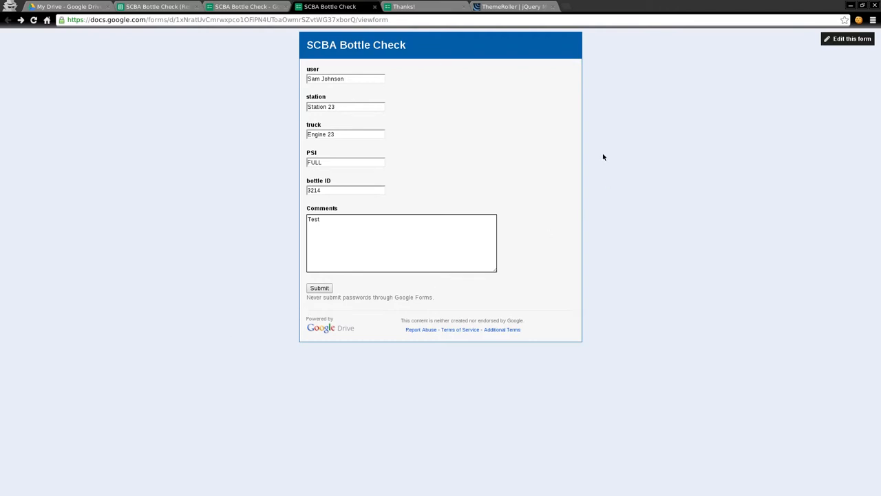
{"action": "mouse_move", "coordinate": [614, 160]}
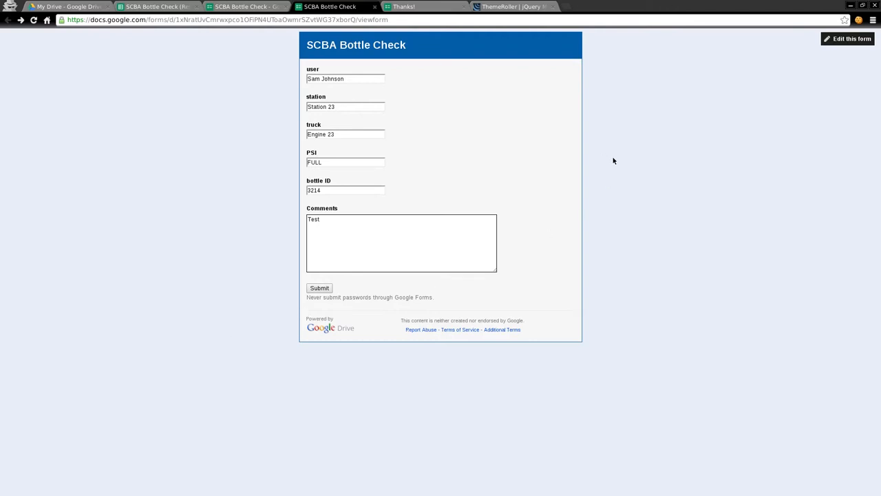
{"action": "mouse_move", "coordinate": [271, 132]}
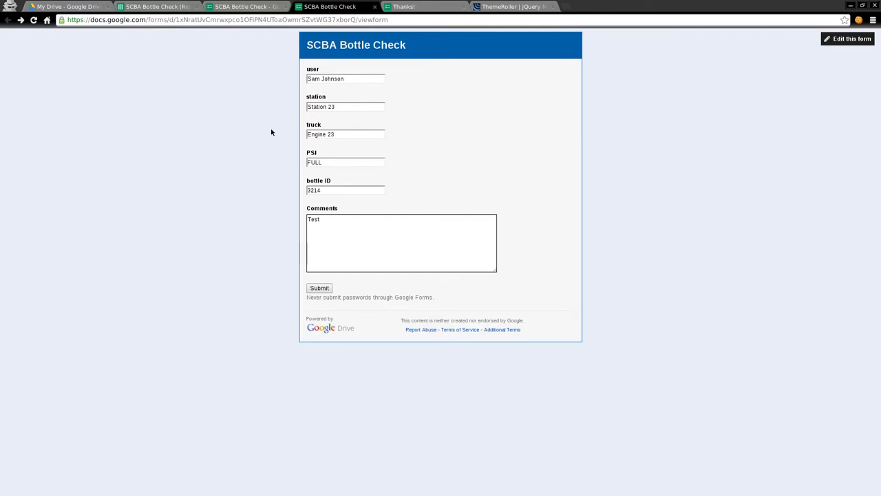
{"action": "mouse_move", "coordinate": [338, 290]}
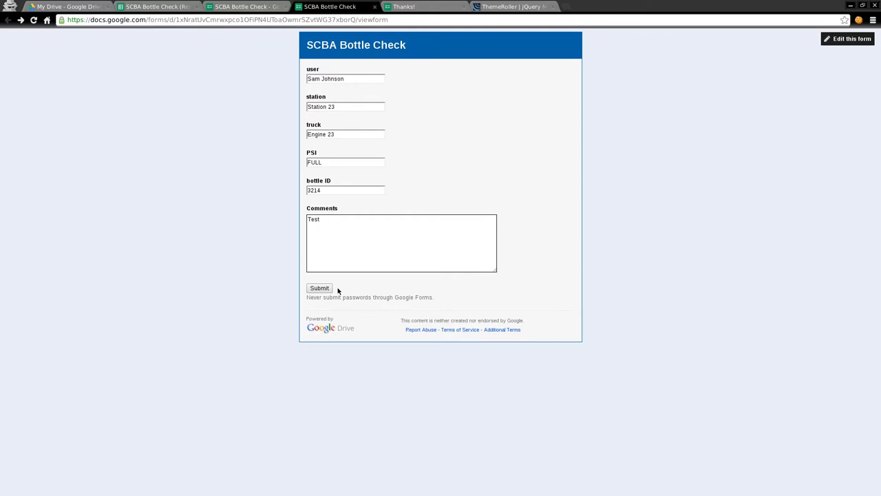
{"action": "left_click", "coordinate": [319, 288]}
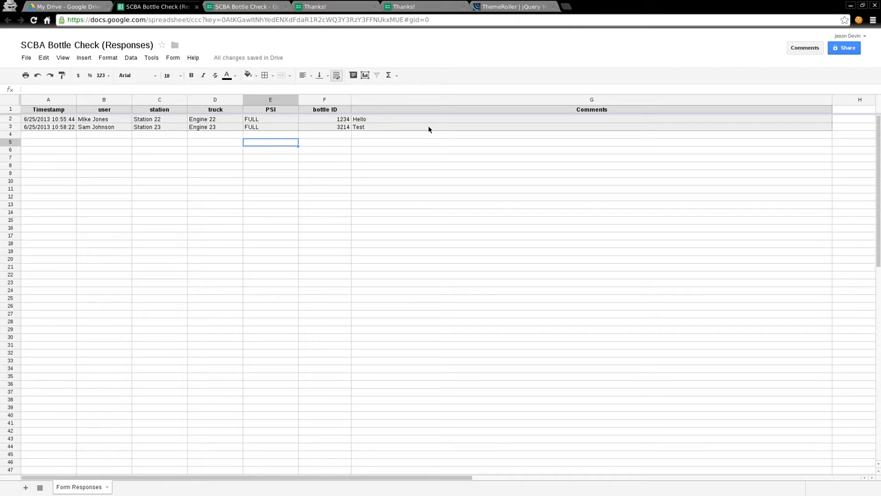
{"action": "left_click", "coordinate": [325, 127]}
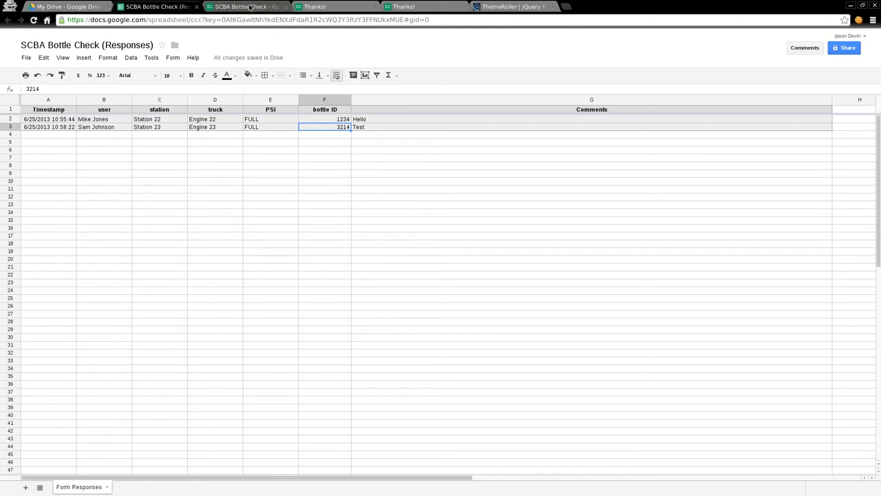
{"action": "left_click", "coordinate": [244, 6]}
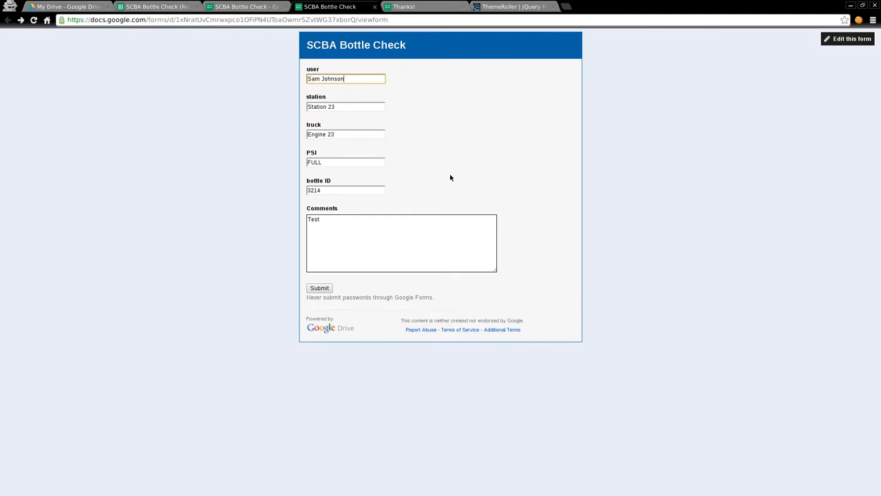
{"action": "mouse_move", "coordinate": [347, 125]}
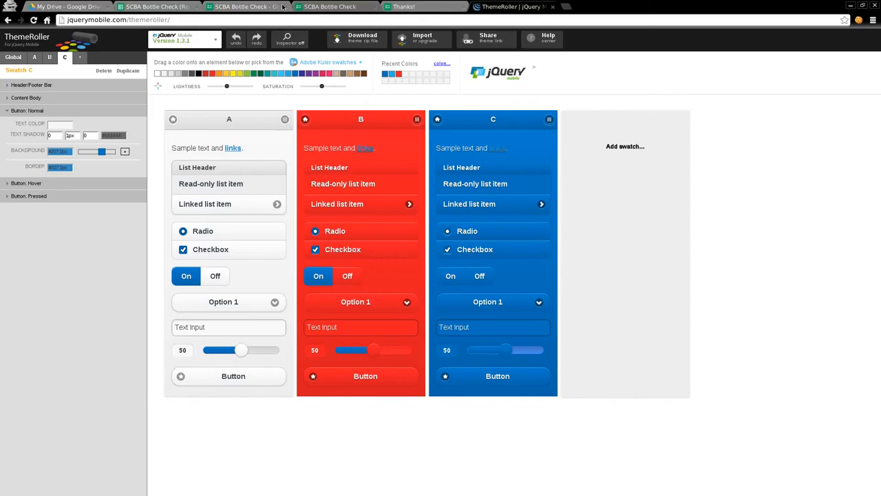
{"action": "mouse_move", "coordinate": [448, 16]}
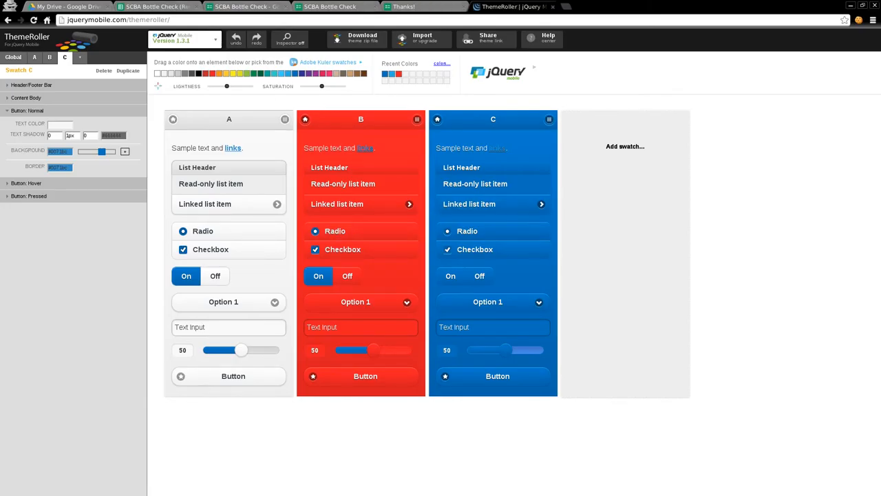
Step: Bring up the Bottle Check Form page styled with the ThemeRoller swatches
{"action": "left_click", "coordinate": [69, 6]}
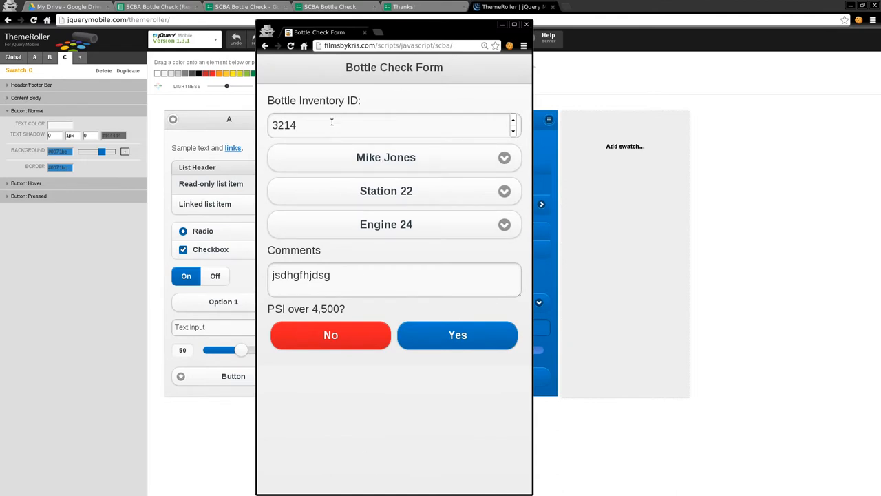
{"action": "left_click", "coordinate": [331, 125]}
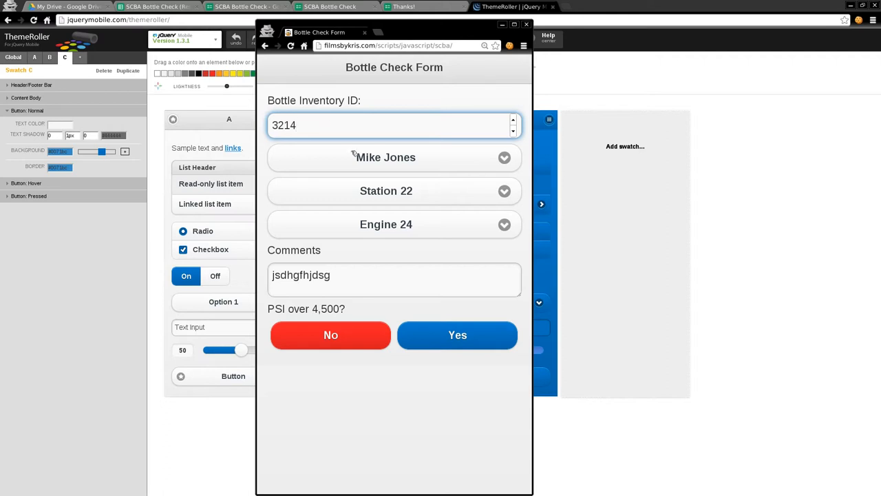
{"action": "left_click", "coordinate": [385, 191]}
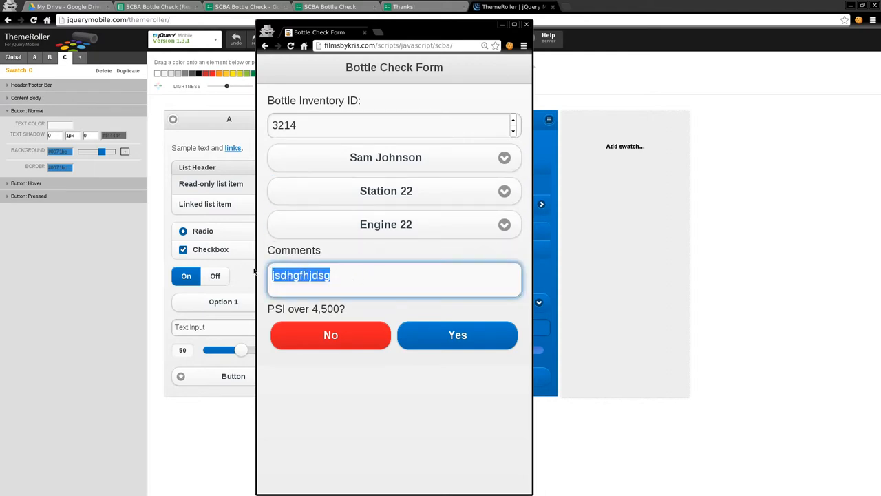
{"action": "key", "text": "Delete"}
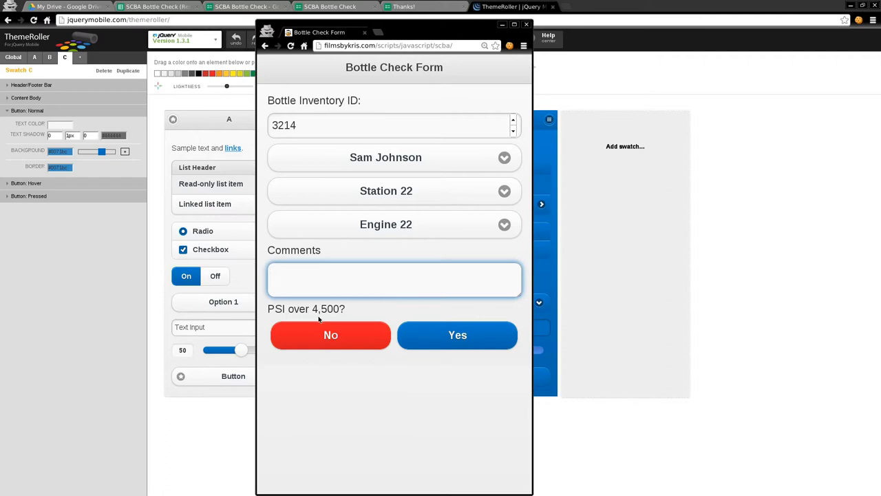
{"action": "left_click", "coordinate": [395, 279]}
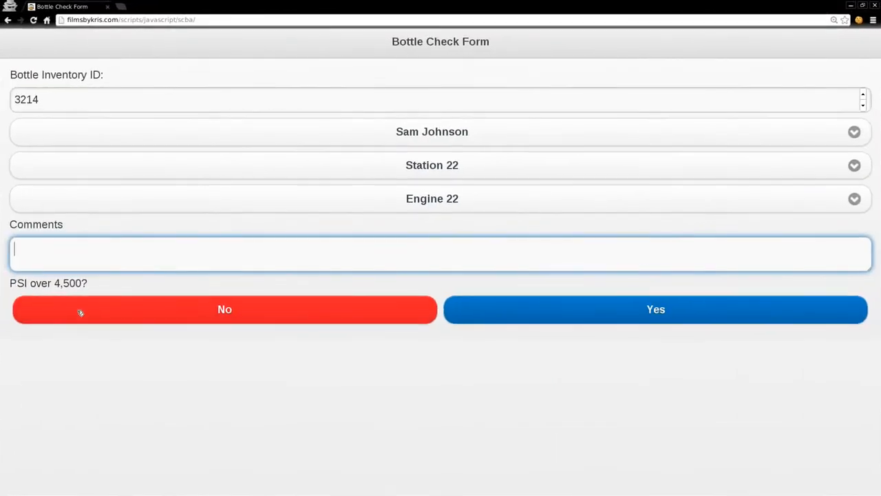
{"action": "mouse_move", "coordinate": [433, 297]}
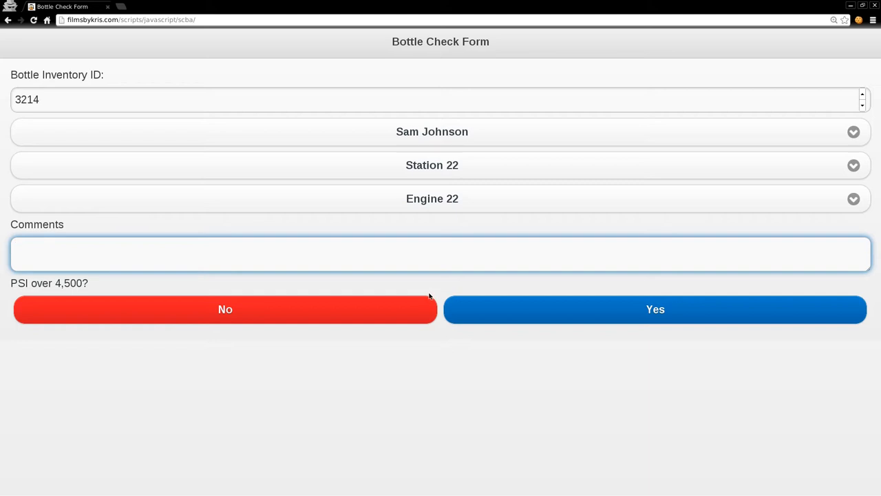
{"action": "left_click", "coordinate": [441, 253]}
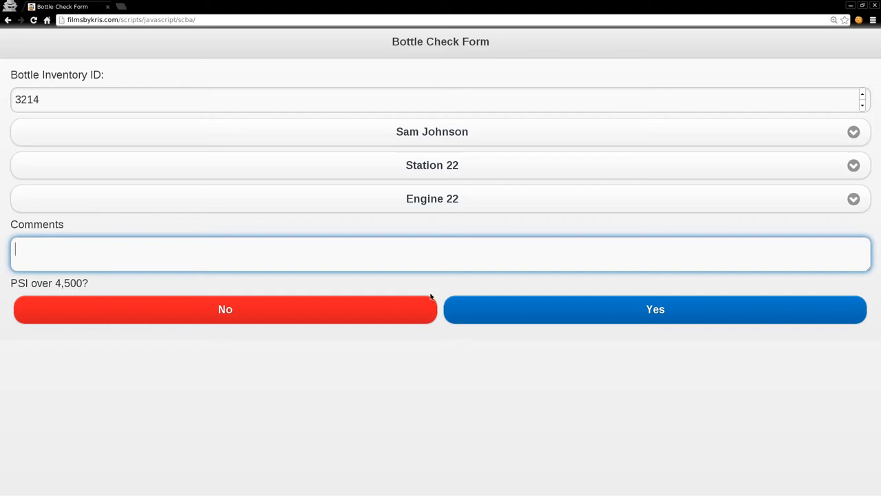
{"action": "mouse_move", "coordinate": [430, 297]}
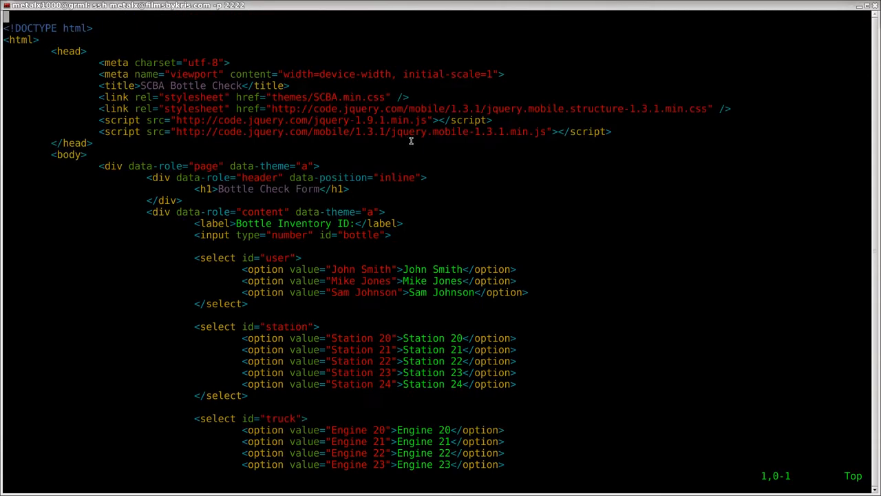
{"action": "mouse_move", "coordinate": [596, 109]}
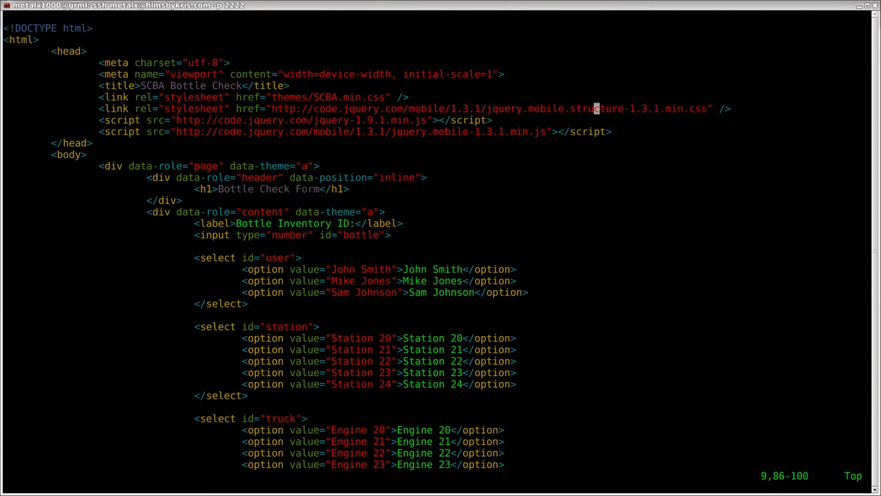
Step: Insert a <script> block below the jQuery includes and begin $(document).ready inside it
{"action": "key", "text": "i"}
{"action": "type", "text": "<"}
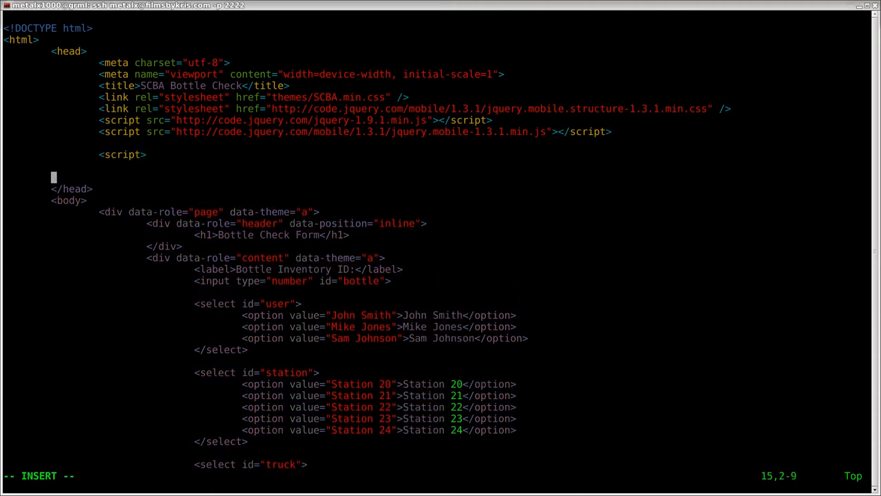
{"action": "type", "text": "script>"}
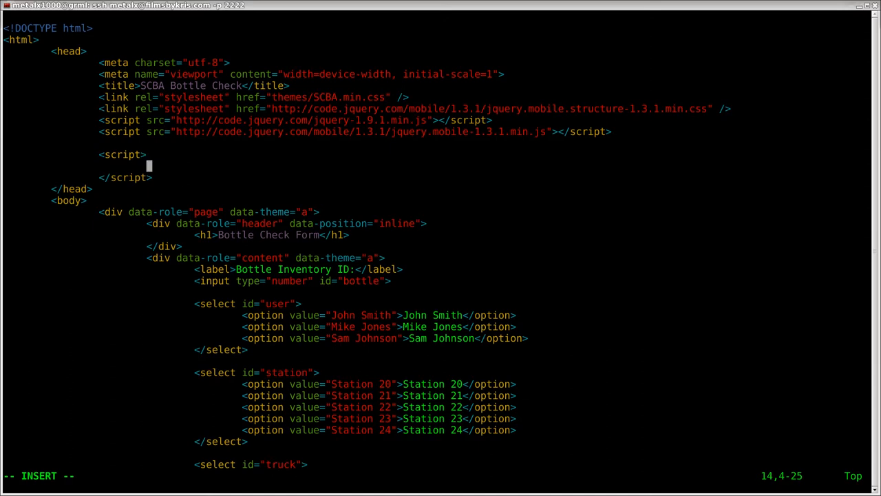
{"action": "type", "text": "$(do"}
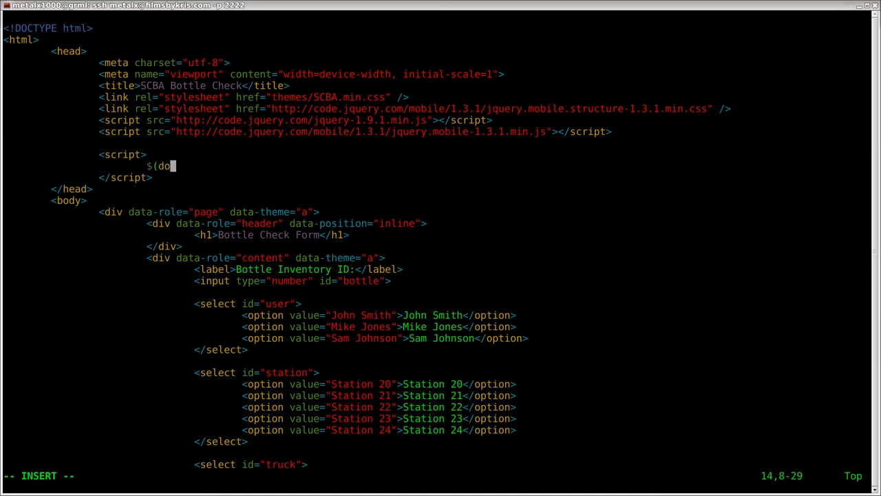
{"action": "type", "text": "cument"}
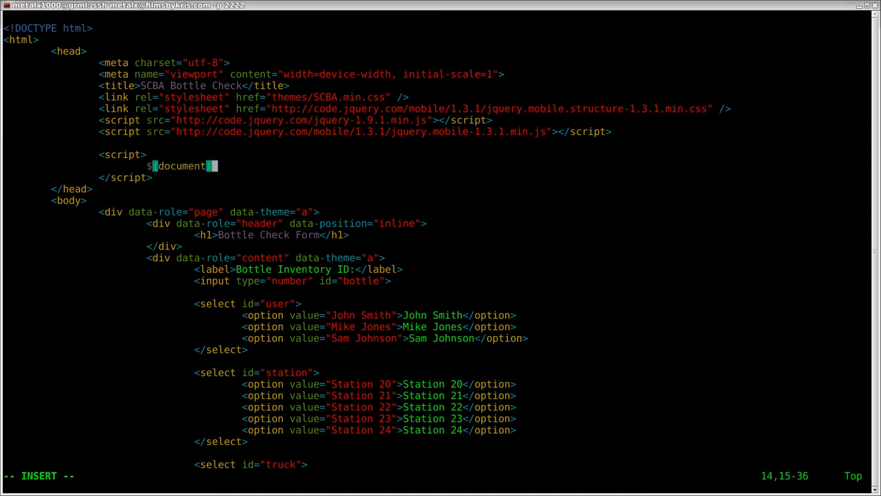
{"action": "type", "text": ".ready"}
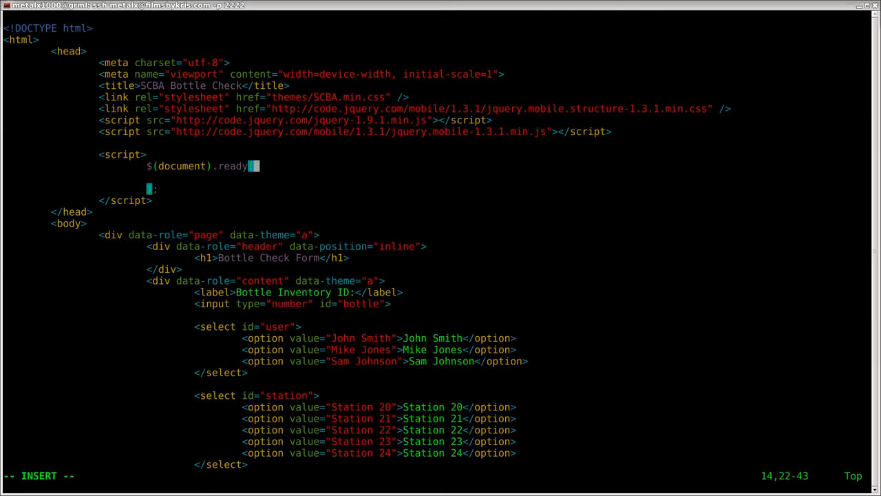
Step: Complete the wrapper as $(document).ready(function(){ … }); ready for page code
{"action": "type", "text": "(function"}
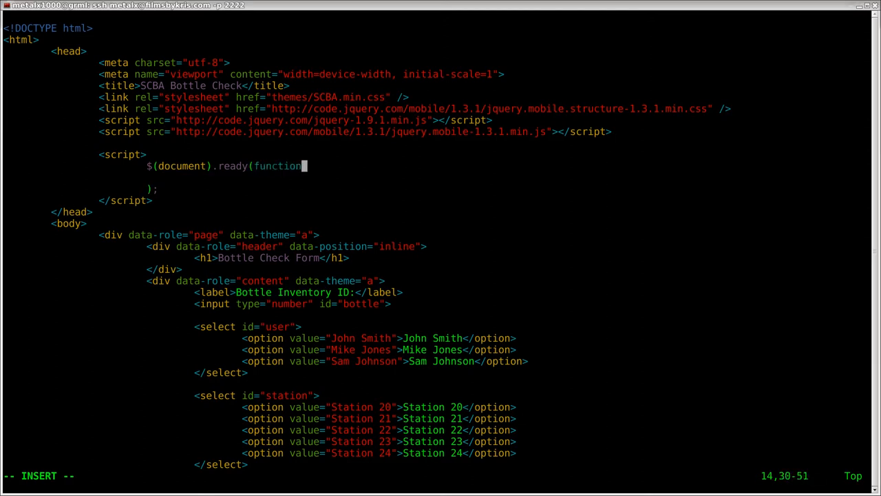
{"action": "type", "text": "){"}
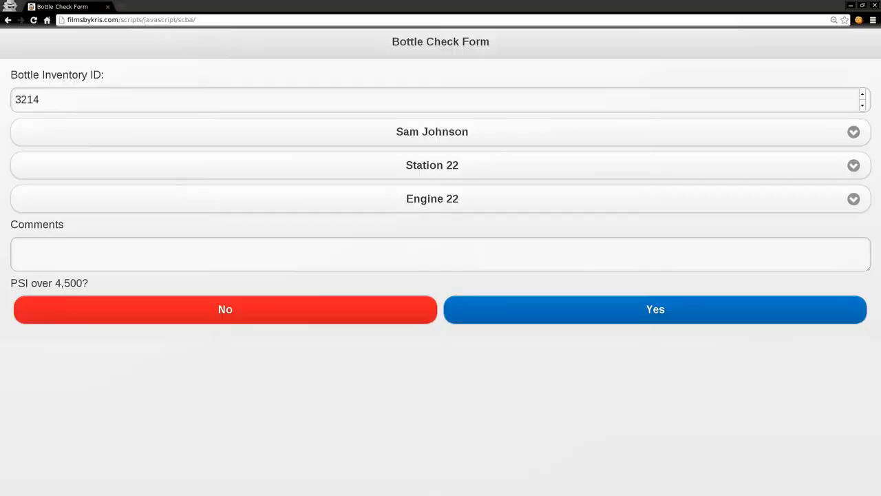
{"action": "left_click", "coordinate": [440, 253]}
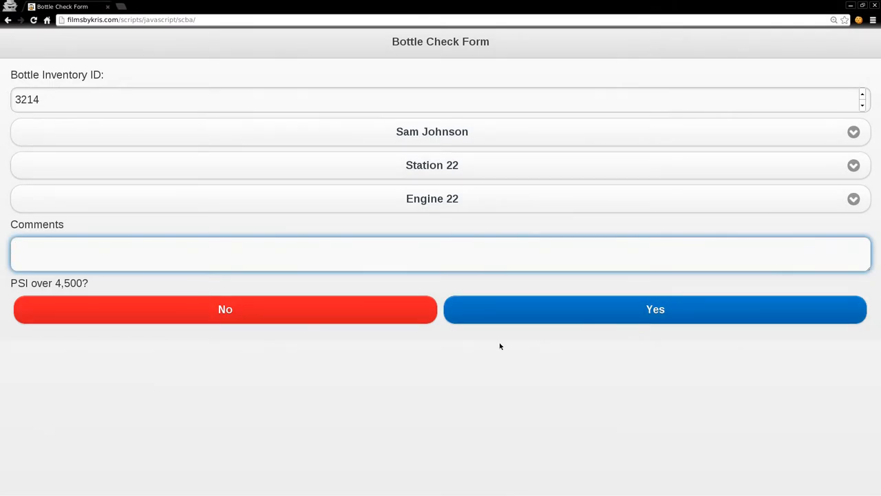
{"action": "mouse_move", "coordinate": [491, 295]}
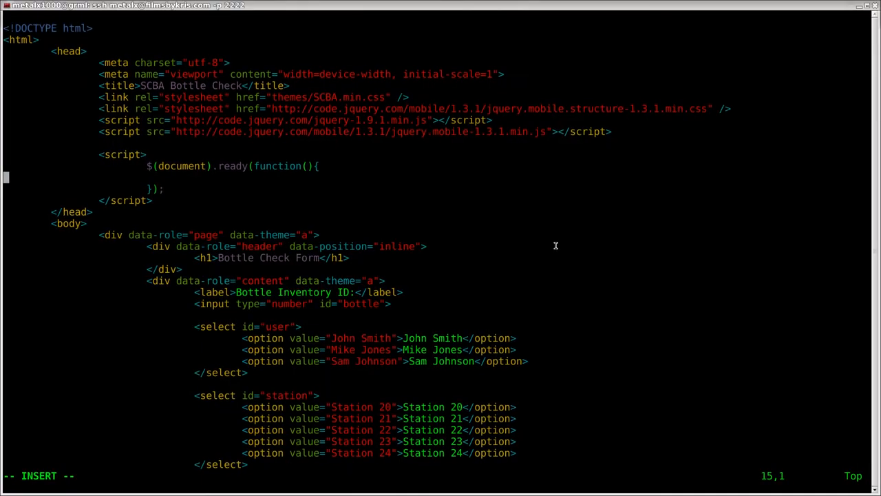
{"action": "mouse_move", "coordinate": [549, 212]}
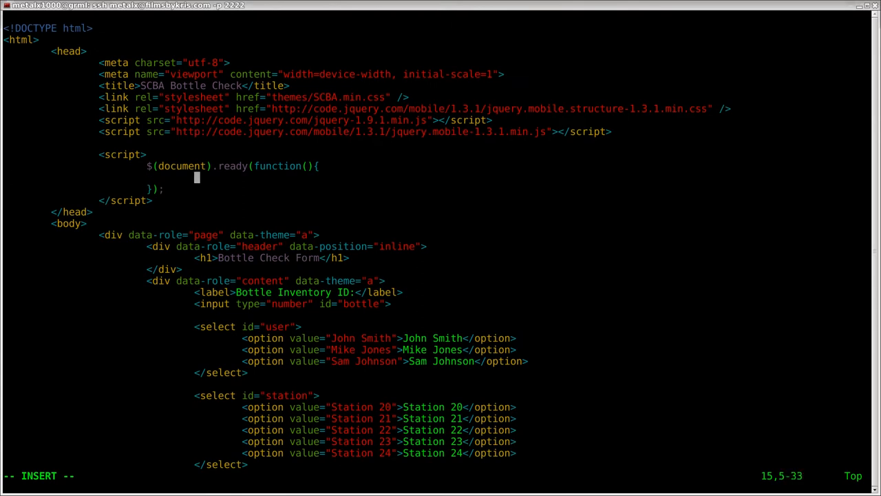
Step: Write $("#full").click(function(){ send("FULL"); }); inside the ready handler
{"action": "scroll", "scroll_direction": "down", "scroll_amount": 3}
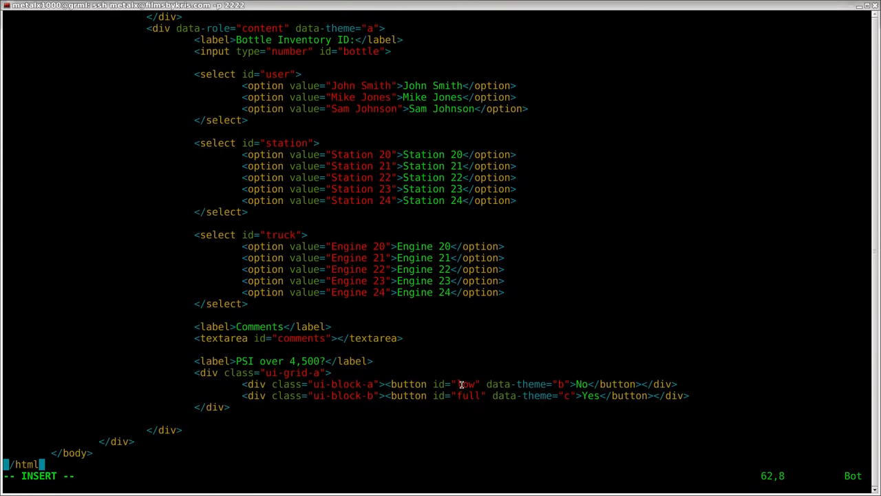
{"action": "mouse_move", "coordinate": [465, 395]}
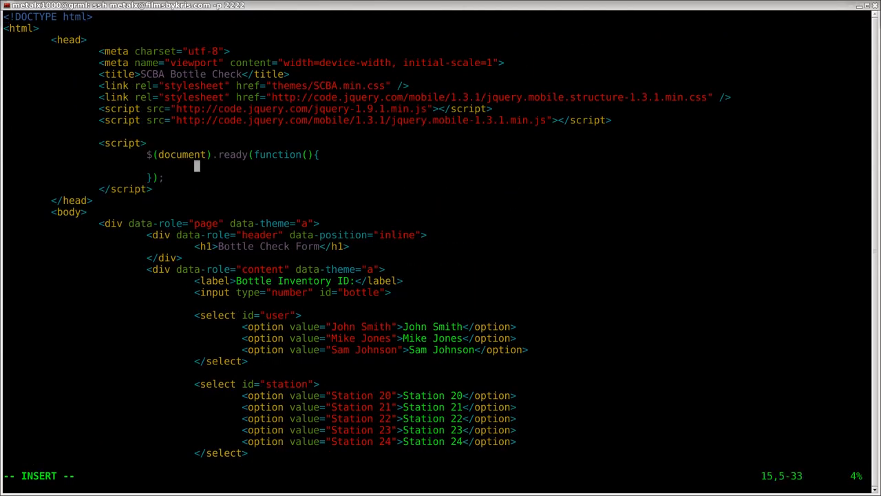
{"action": "type", "text": "$(\"#"}
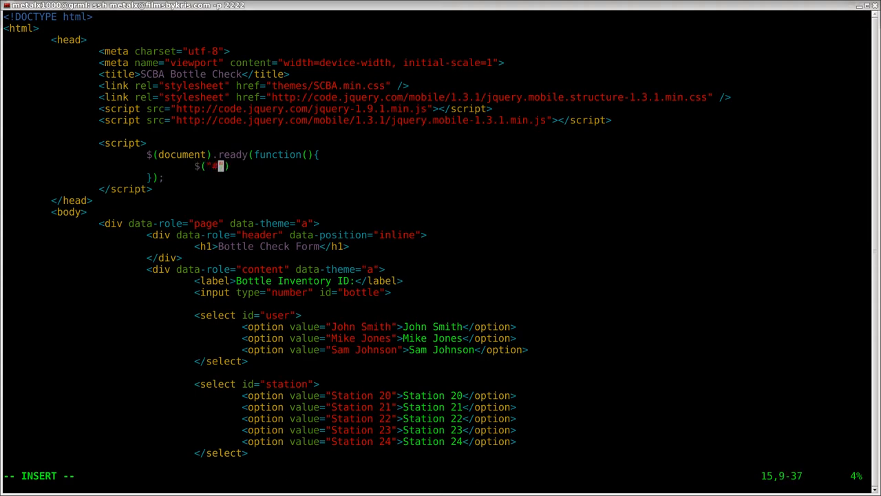
{"action": "type", "text": "full"}
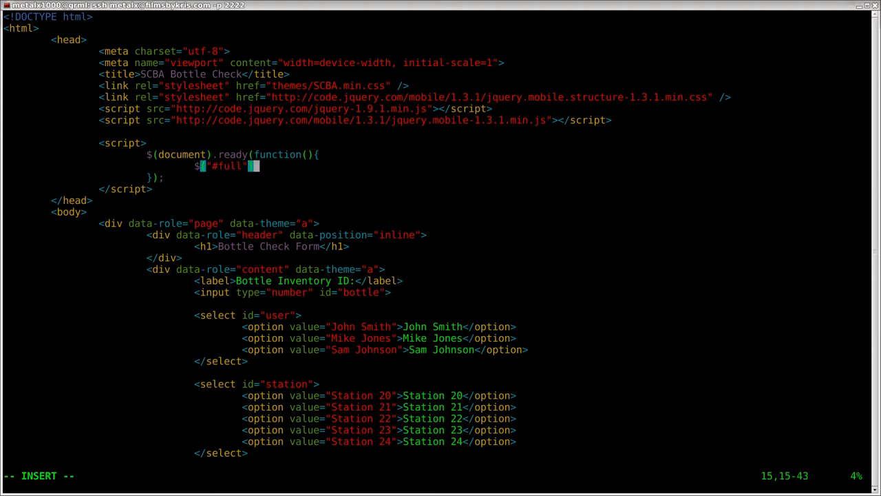
{"action": "type", "text": "."}
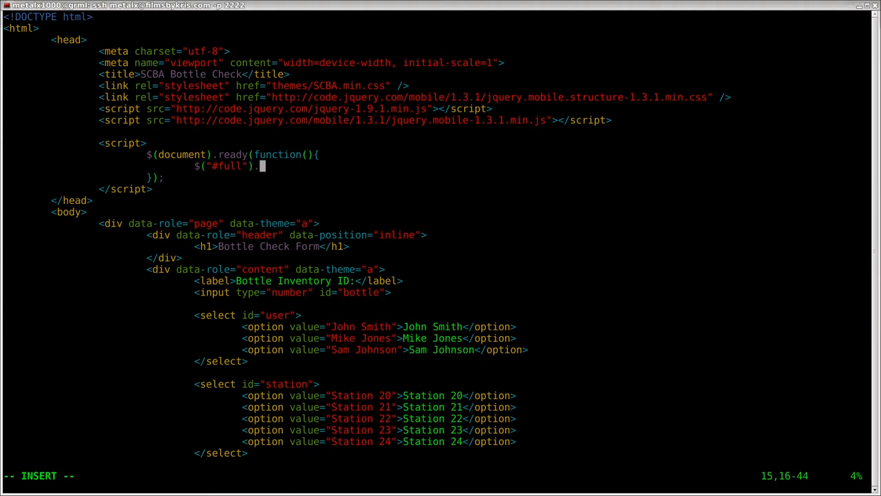
{"action": "type", "text": "click"}
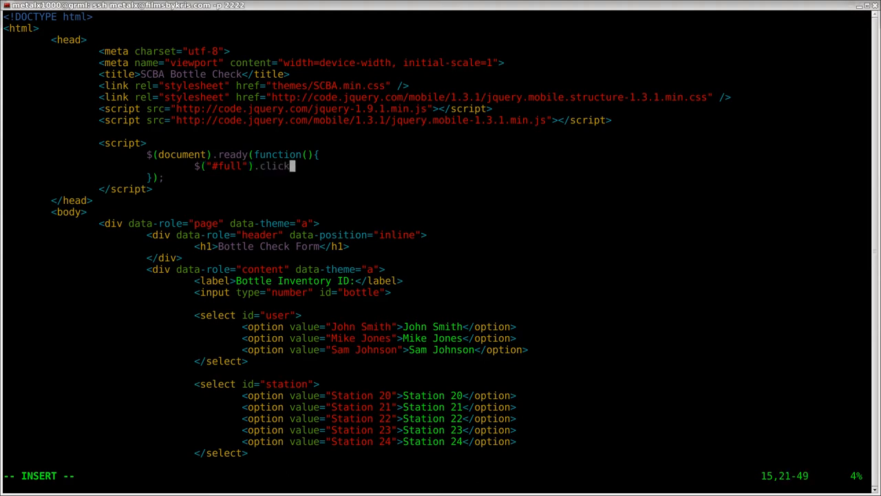
{"action": "type", "text": "("}
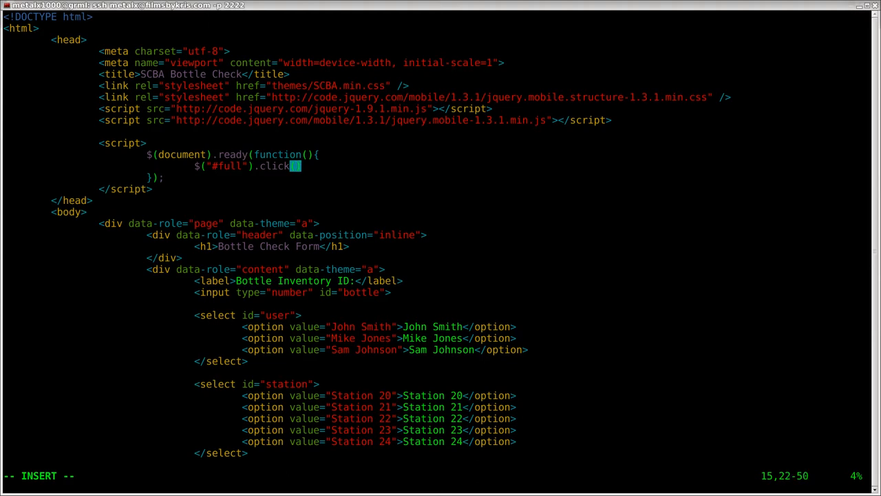
{"action": "type", "text": "function("}
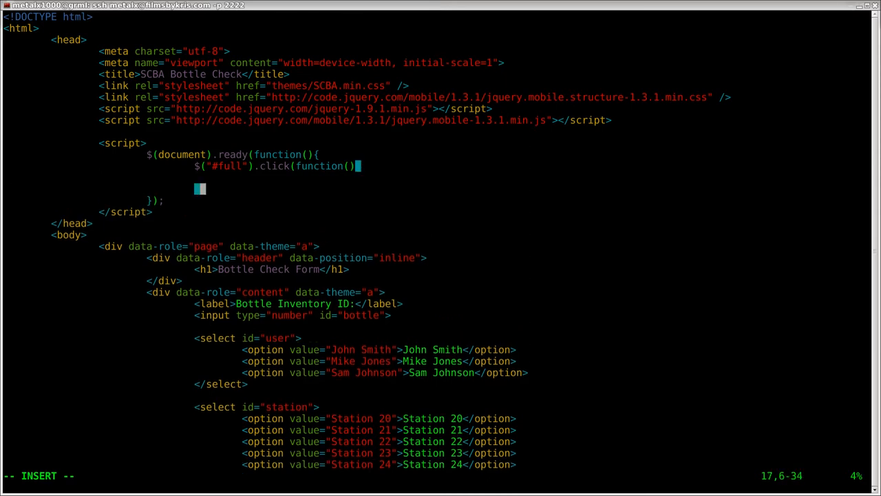
{"action": "type", "text": "{"}
{"action": "left_click", "coordinate": [532, 177]}
{"action": "type", "text": "send(\"\");"}
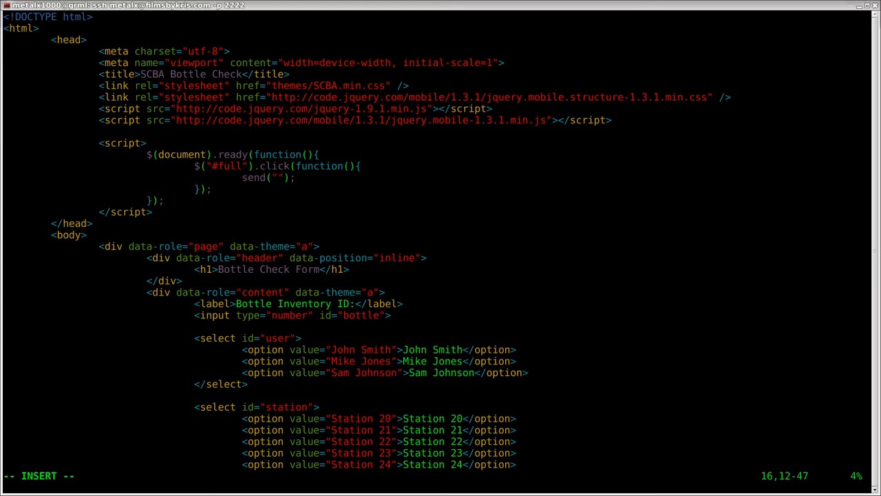
{"action": "type", "text": "f"}
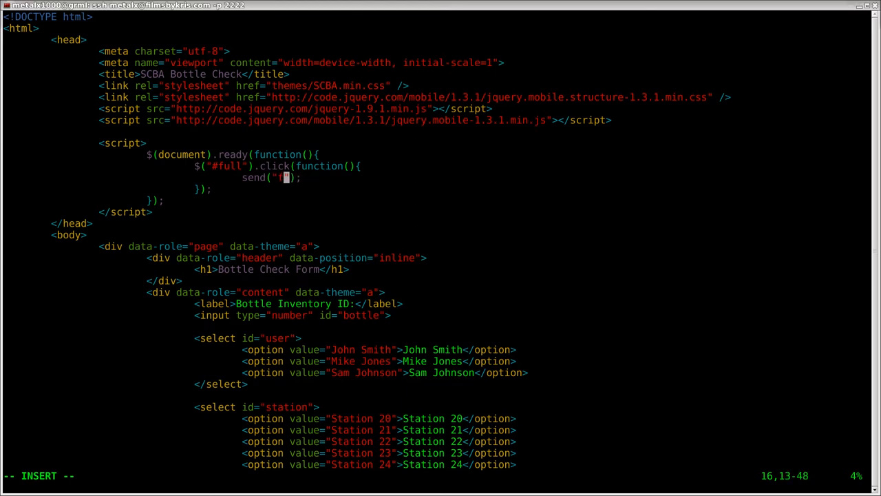
{"action": "type", "text": "ULL"}
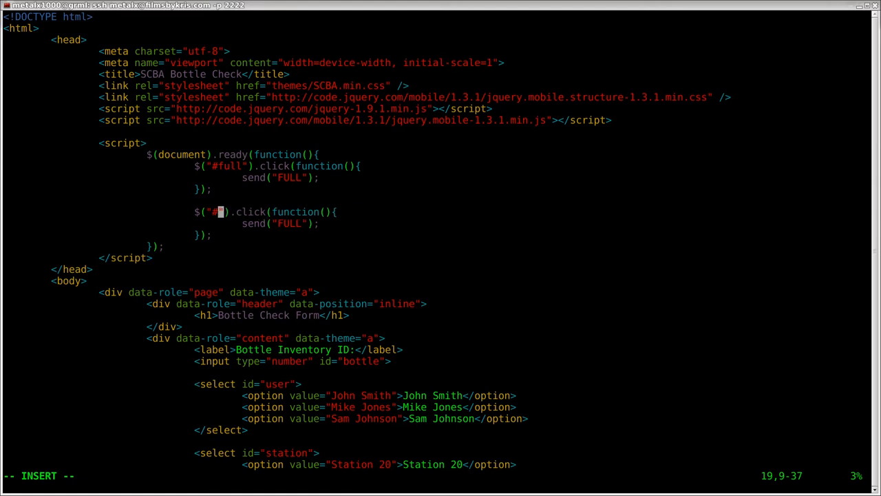
Step: Retarget the copied handler to #low so it calls send("LOW")
{"action": "type", "text": "low"}
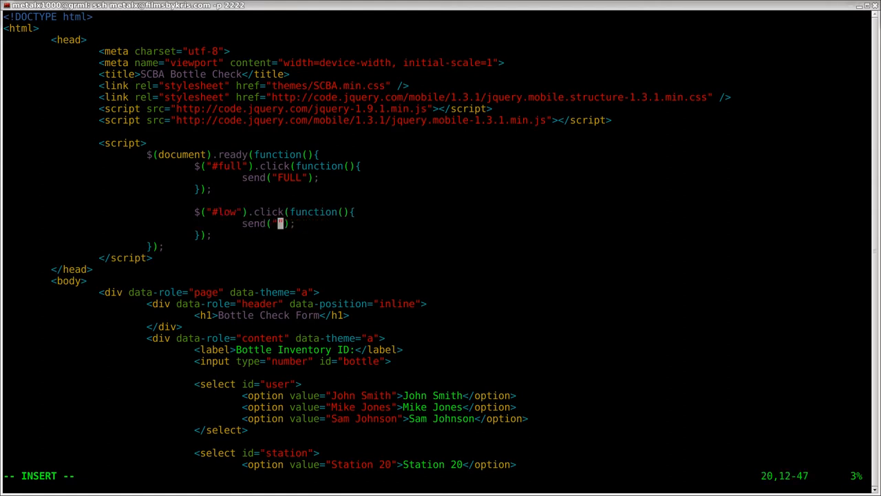
{"action": "type", "text": "LOW"}
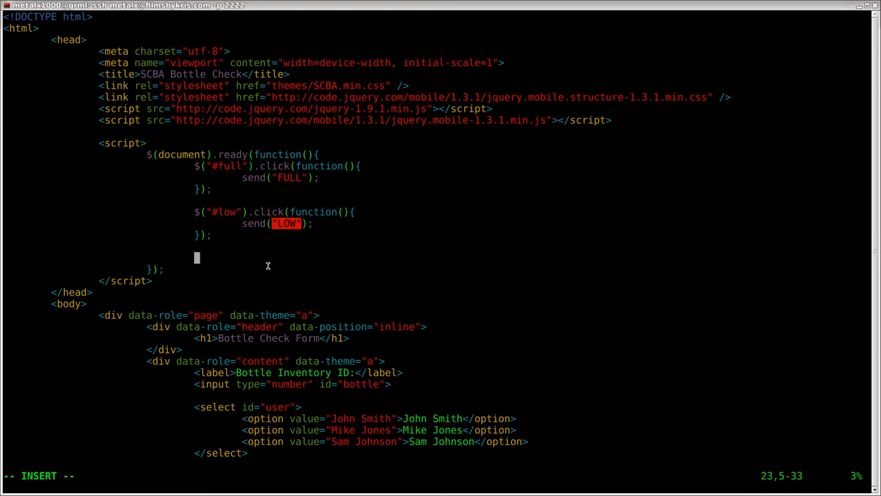
Step: Declare function send(PSI){ below the click handlers
{"action": "type", "text": "functi"}
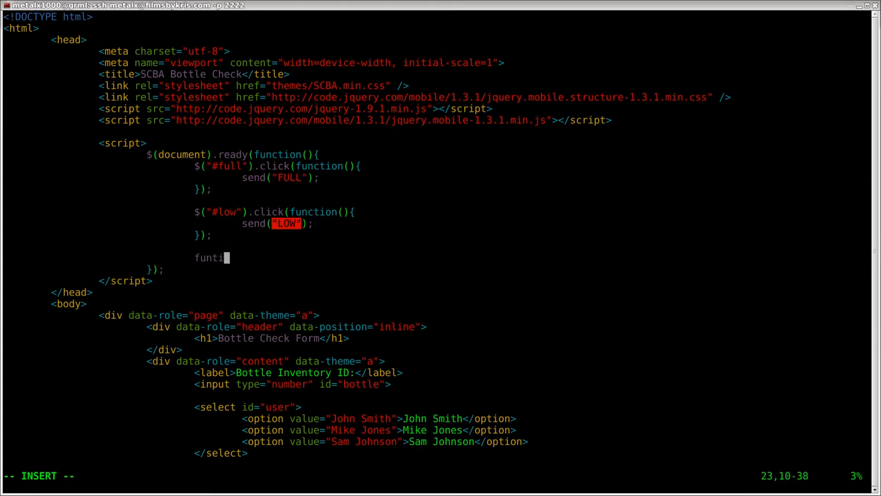
{"action": "type", "text": "ion"}
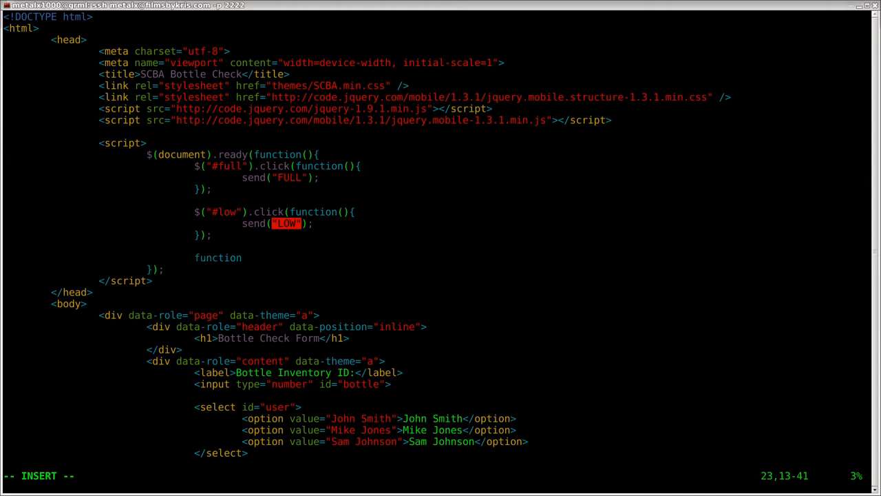
{"action": "type", "text": "send("}
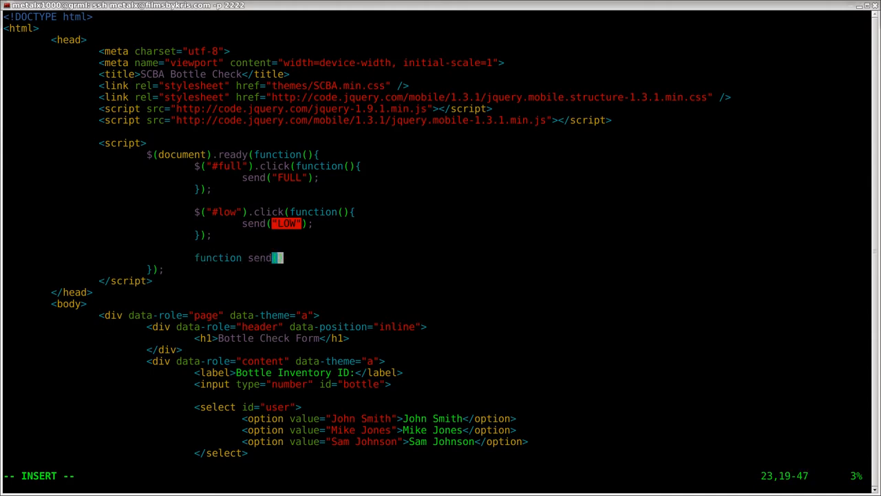
{"action": "type", "text": "P"}
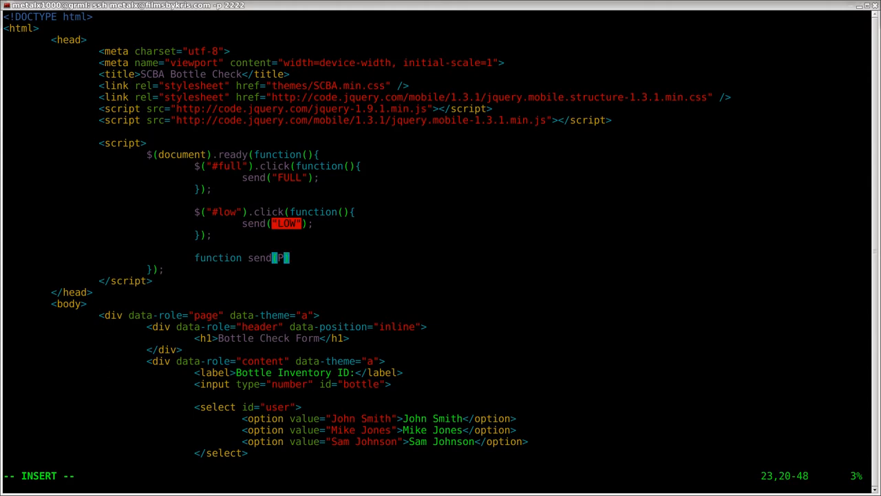
{"action": "type", "text": "SI"}
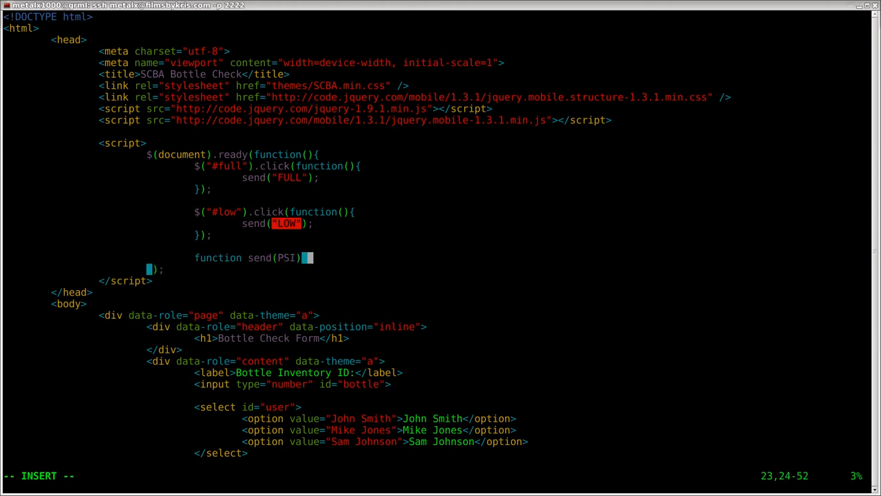
{"action": "type", "text": "{"}
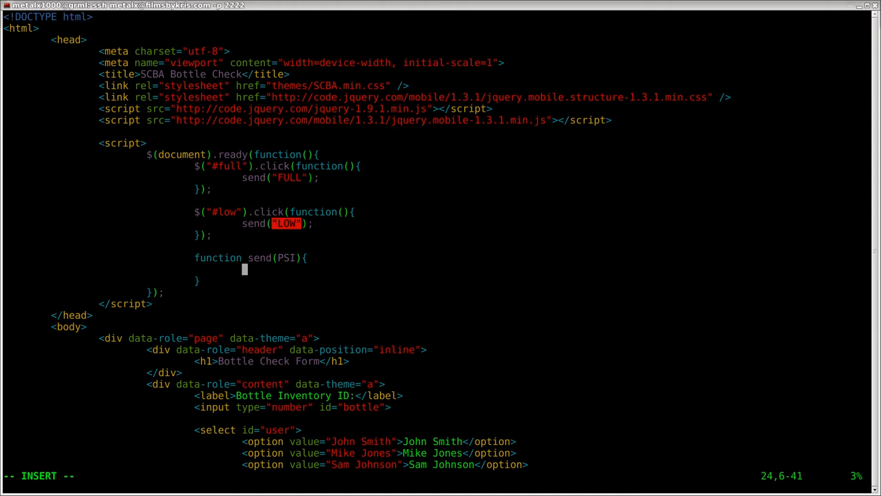
Step: Read the bottle ID into var bottle = $("#bottle").val() as the first line
{"action": "type", "text": "var"}
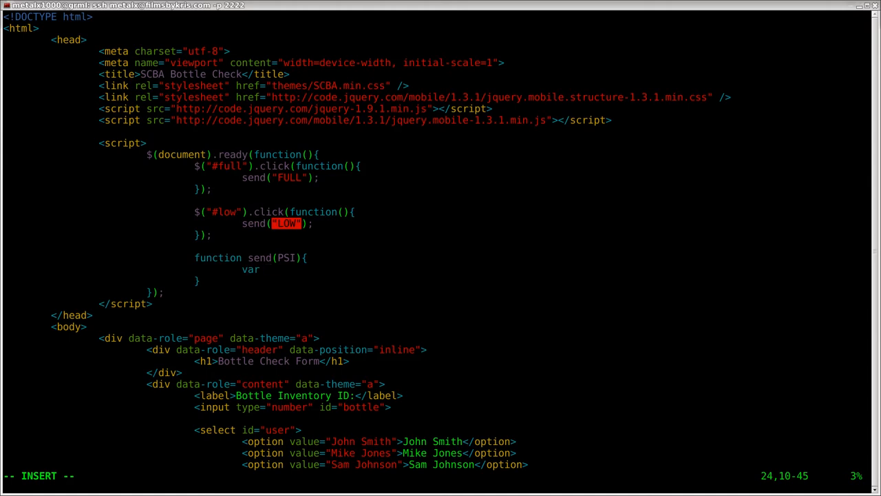
{"action": "type", "text": "bottle"}
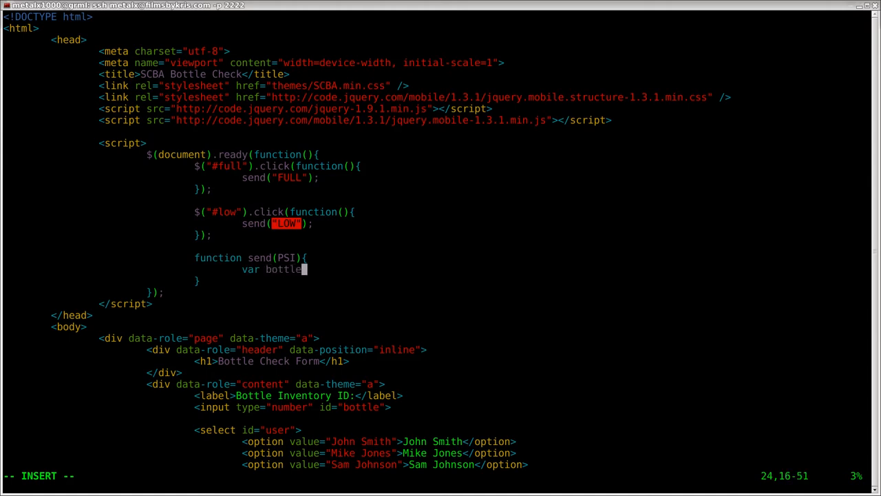
{"action": "type", "text": "="}
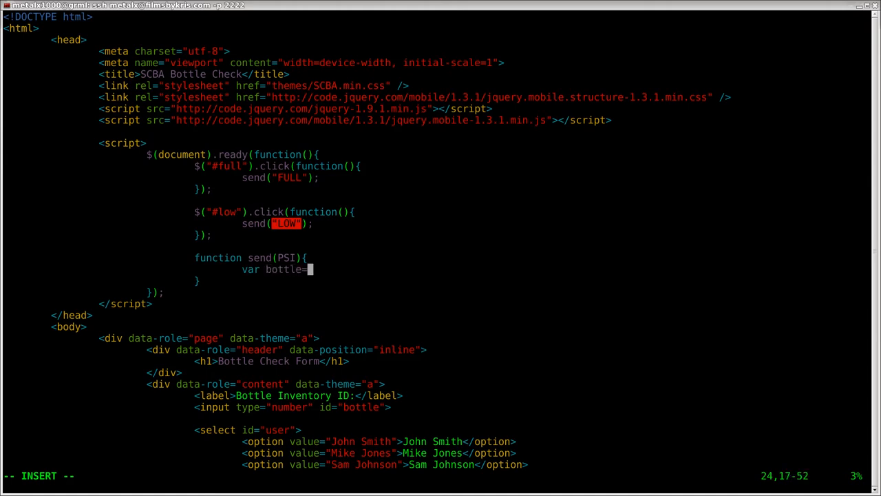
{"action": "type", "text": "$("}
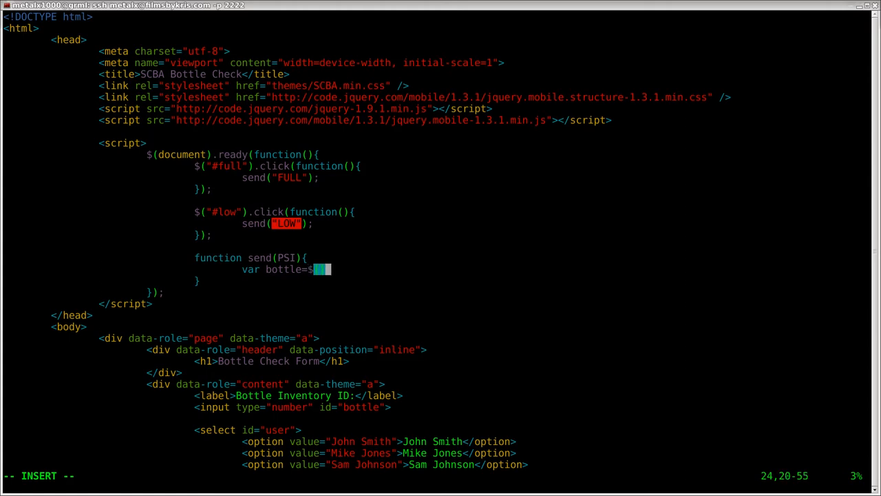
{"action": "type", "text": "\"\""}
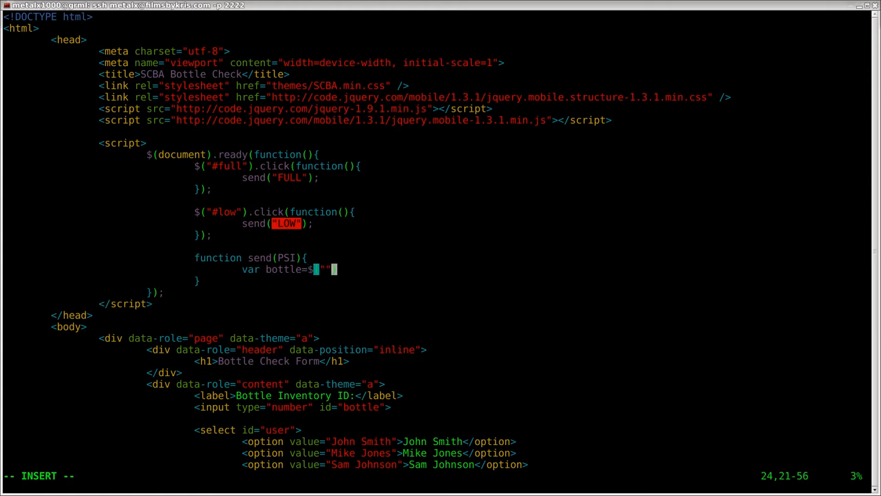
{"action": "type", "text": "(\"#\")"}
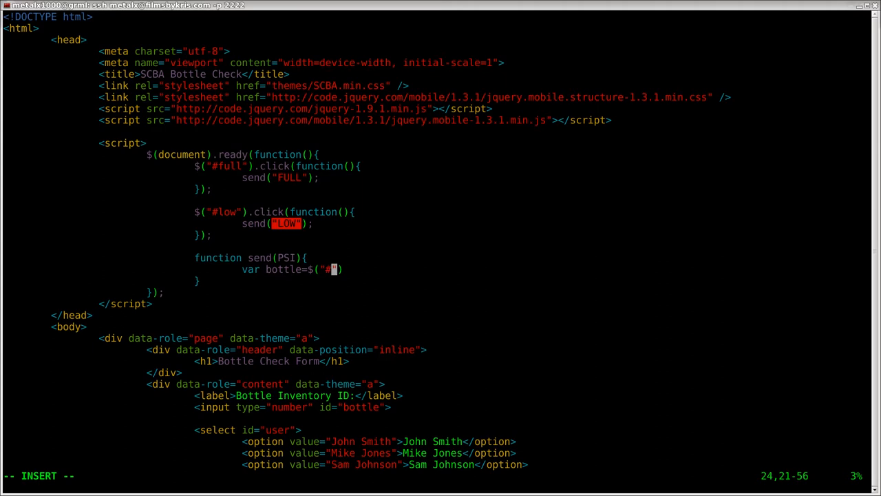
{"action": "type", "text": "bottle"}
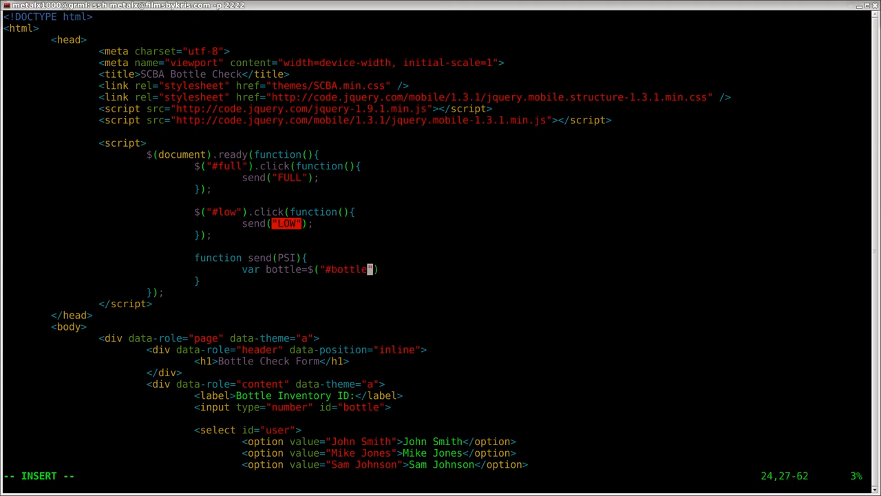
{"action": "type", "text": ").v"}
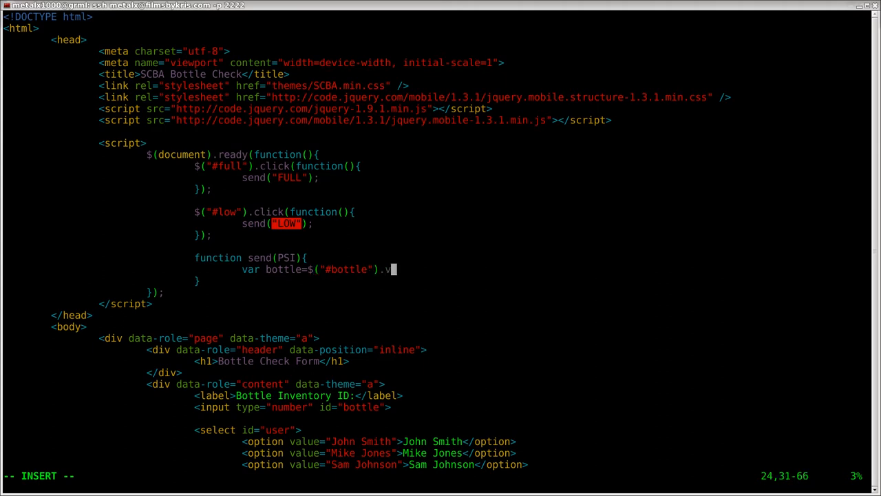
{"action": "type", "text": "al"}
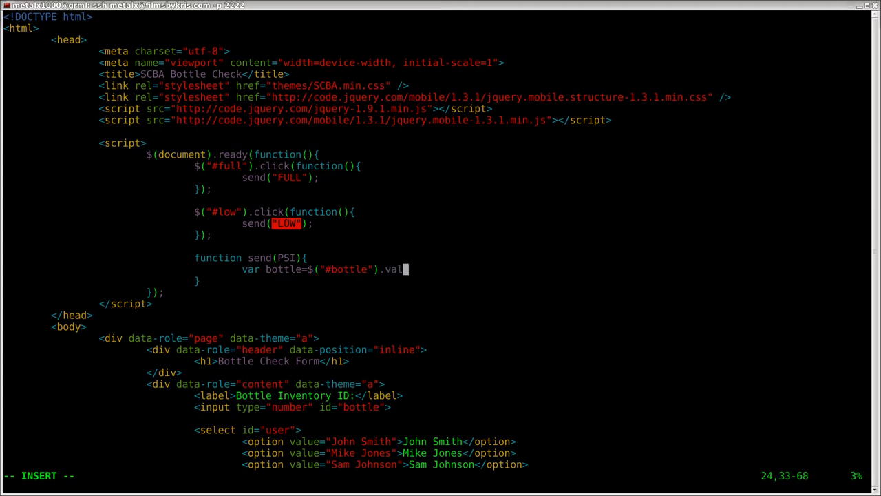
{"action": "type", "text": "();"}
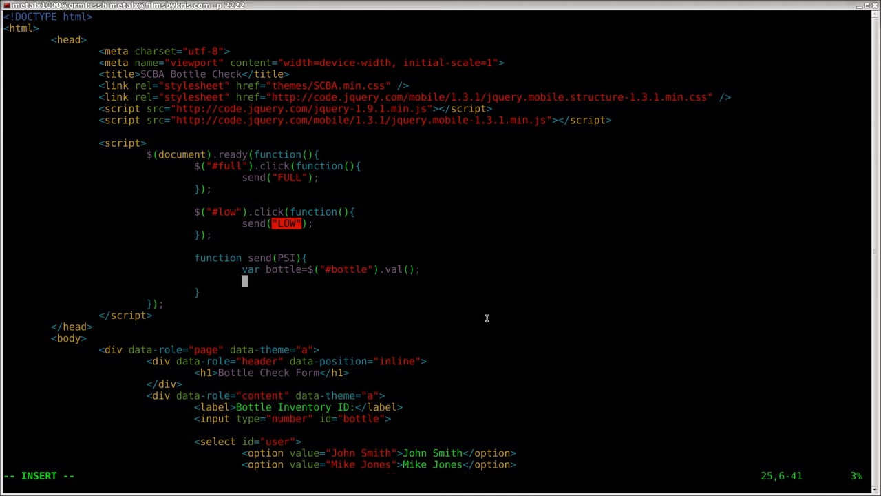
{"action": "mouse_move", "coordinate": [236, 422]}
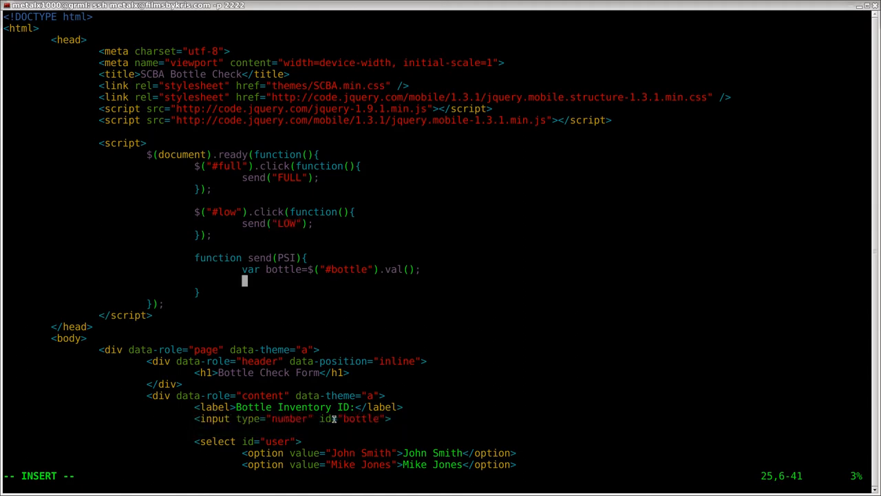
{"action": "double_click", "coordinate": [357, 419]}
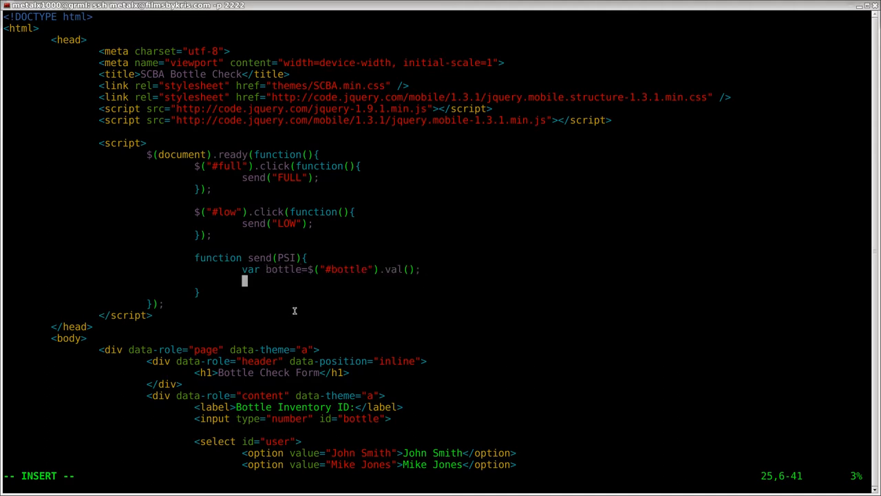
Step: Add var user and var station lines reading $("#user").val() and $("#station").val()
{"action": "type", "text": "var"}
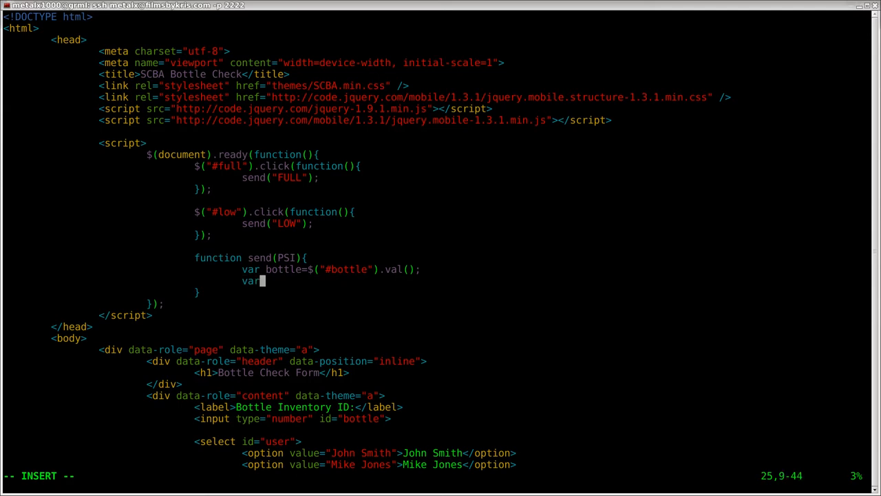
{"action": "type", "text": "user"}
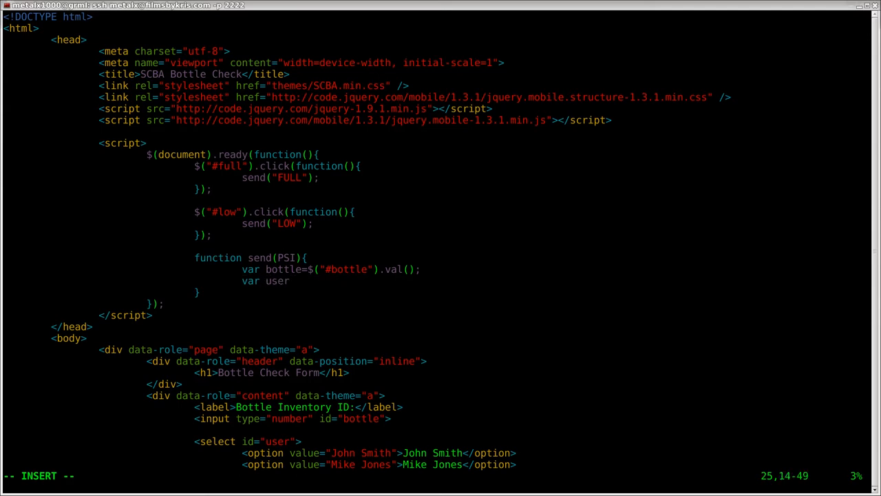
{"action": "type", "text": "=$("}
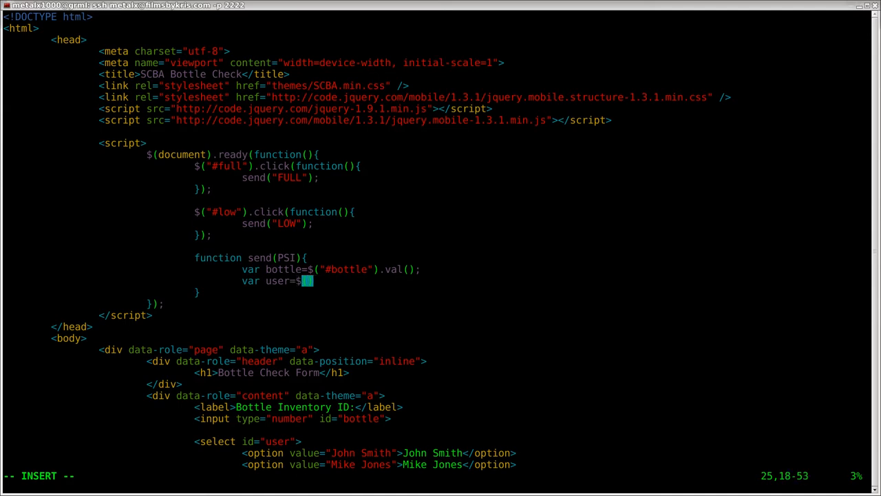
{"action": "type", "text": "().val();"}
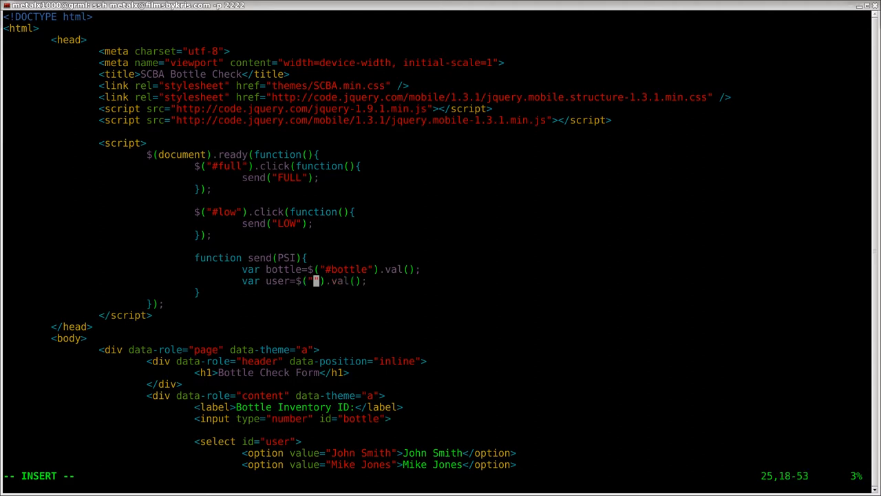
{"action": "type", "text": "#user"}
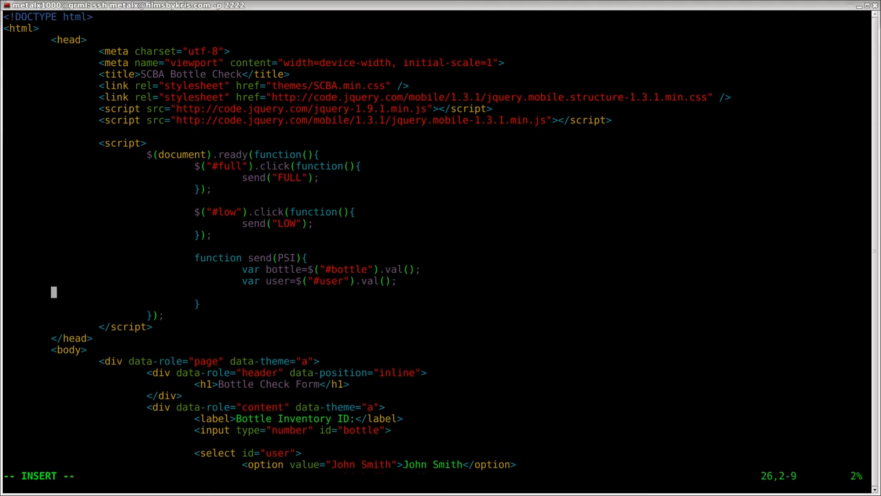
{"action": "type", "text": "var"}
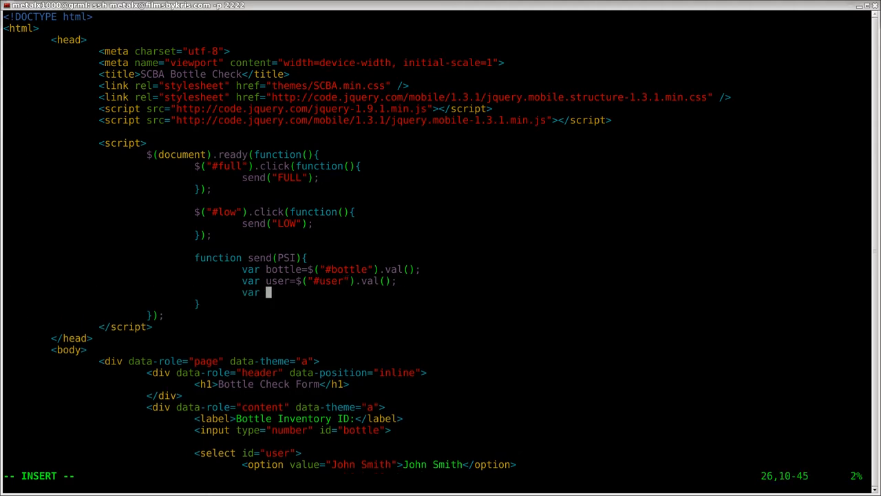
{"action": "type", "text": "station=$(\"#"}
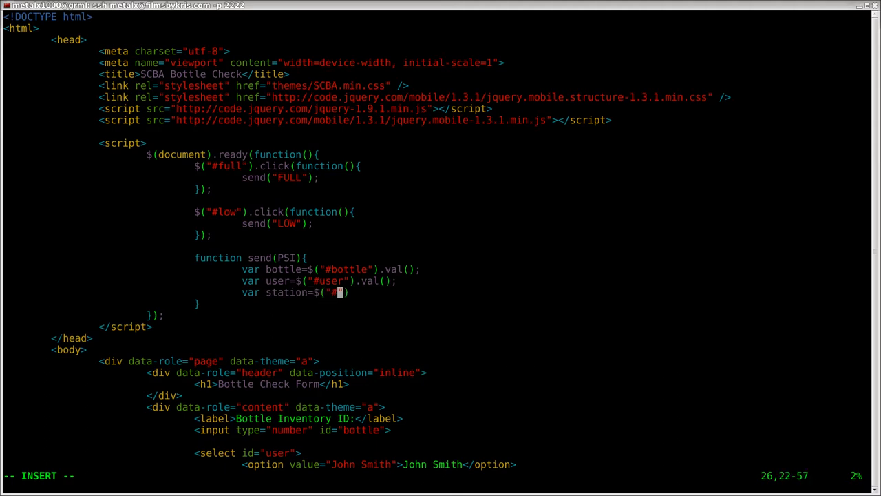
{"action": "type", "text": "station"}
{"action": "type", "text": "var t"}
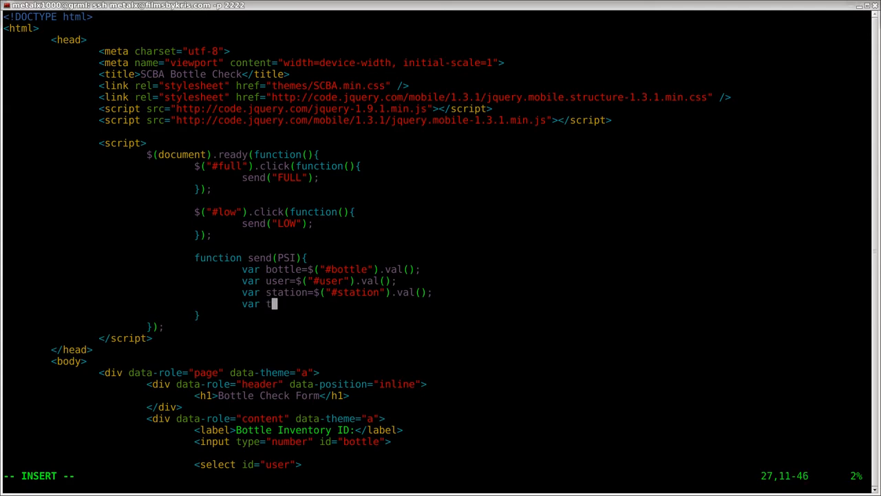
Step: Add var truck and var comments lines reading $("#truck").val() and $("#comments").val();
{"action": "type", "text": "ruck"}
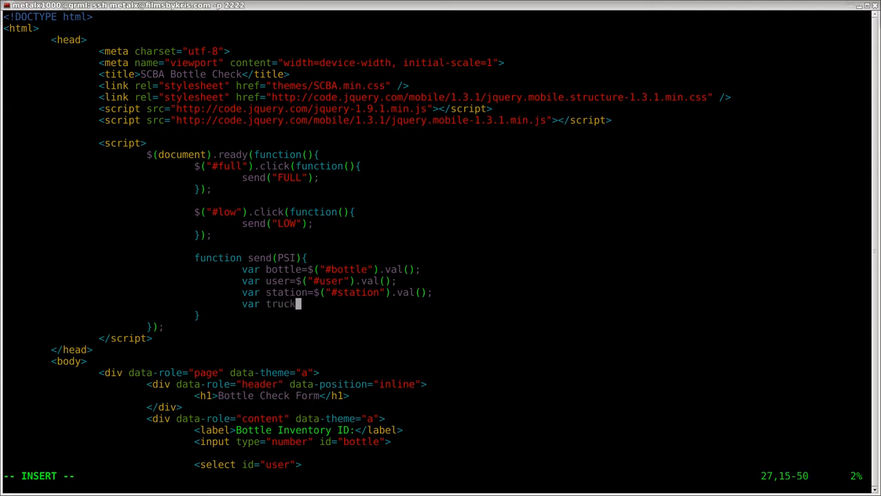
{"action": "type", "text": "$()"}
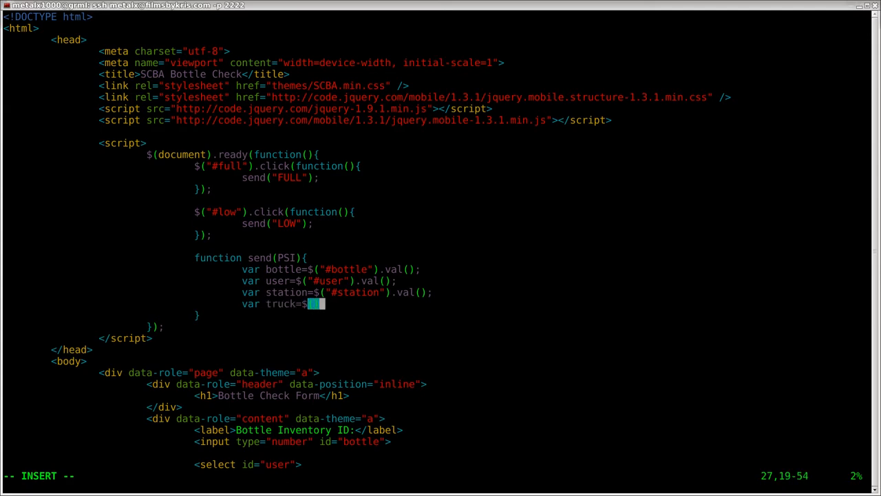
{"action": "type", "text": "\"#"}
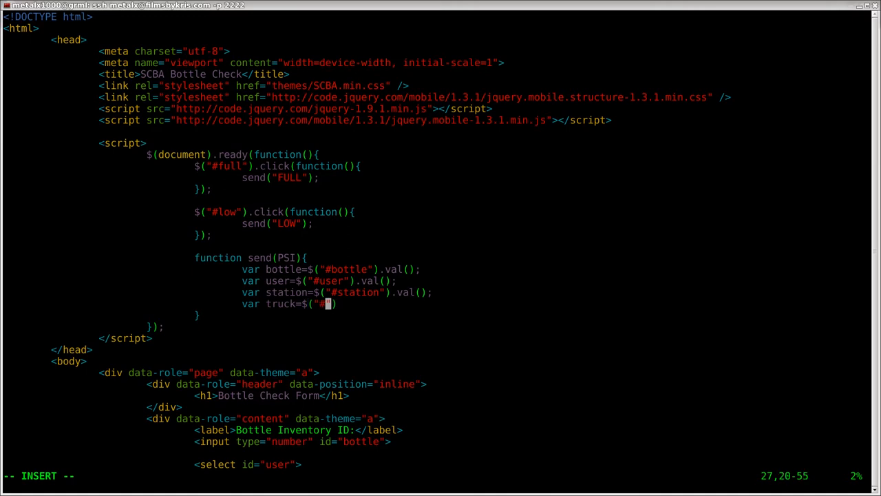
{"action": "type", "text": "truck"}
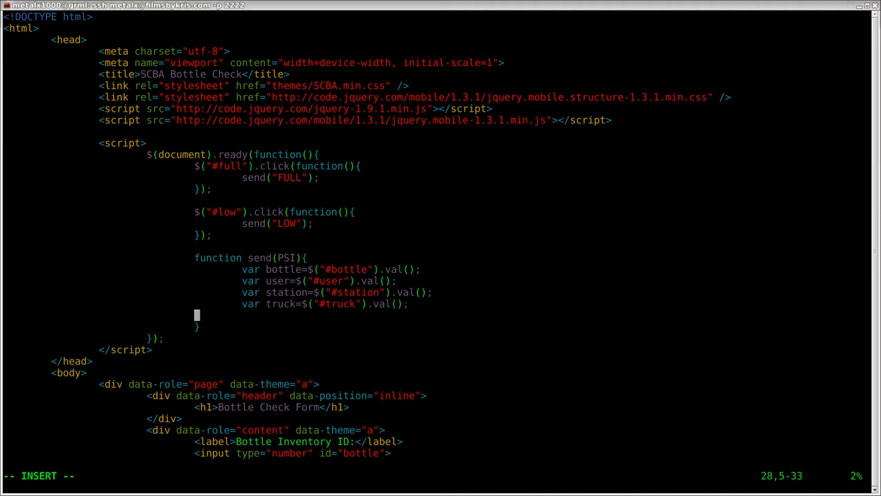
{"action": "type", "text": "var"}
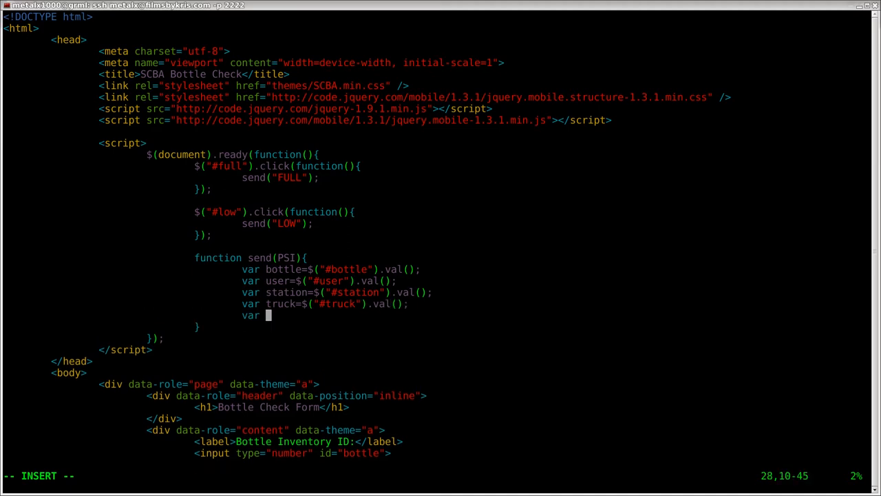
{"action": "type", "text": "comments=$("}
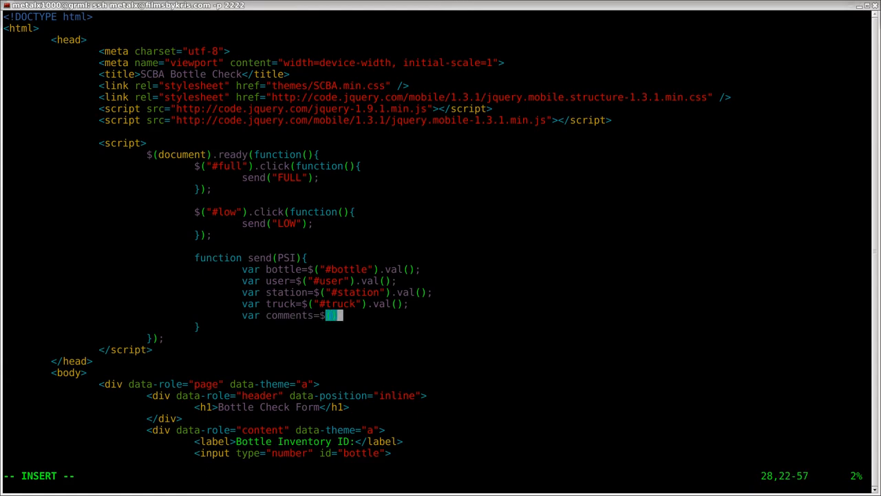
{"action": "type", "text": "\"#\""}
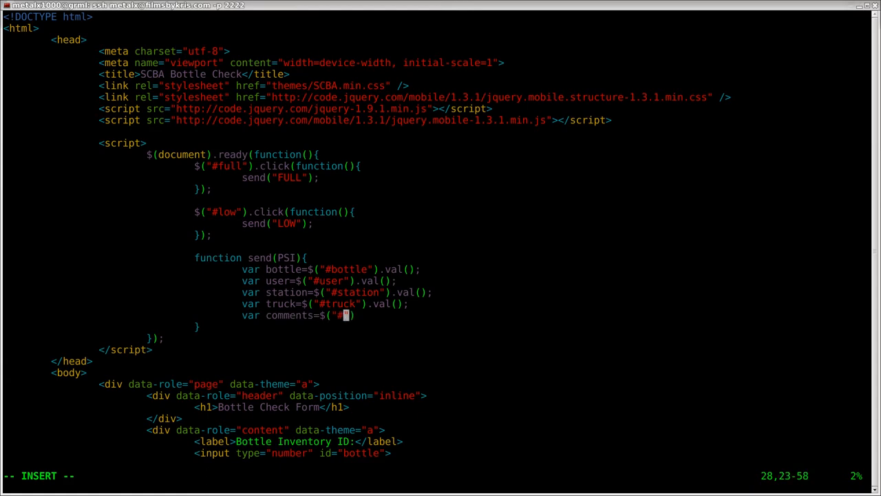
{"action": "type", "text": "#comments"}
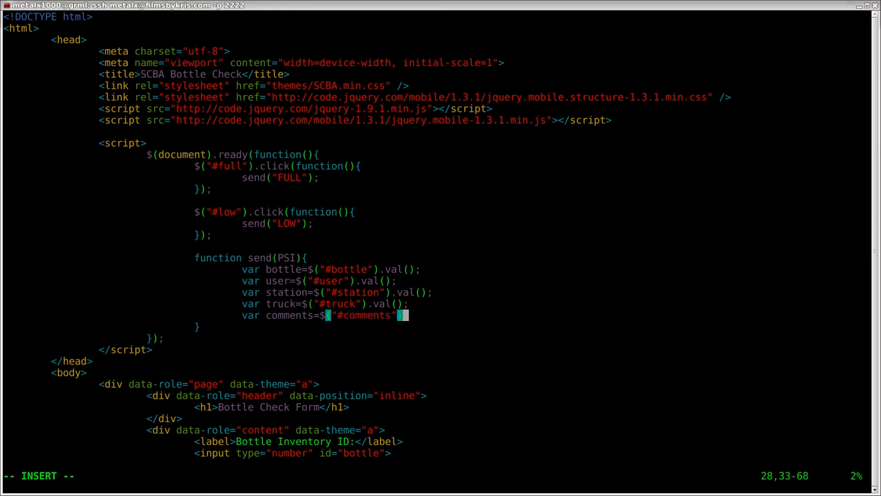
{"action": "type", "text": ".val"}
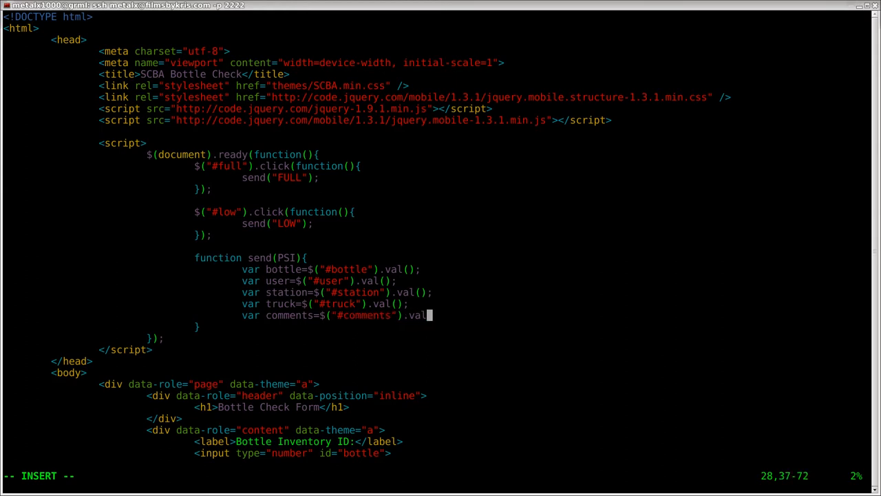
{"action": "type", "text": "();"}
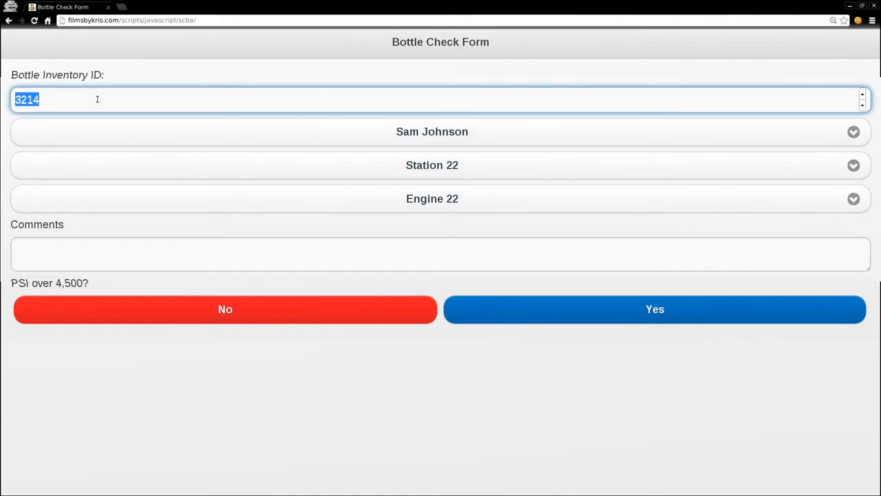
{"action": "left_click", "coordinate": [432, 165]}
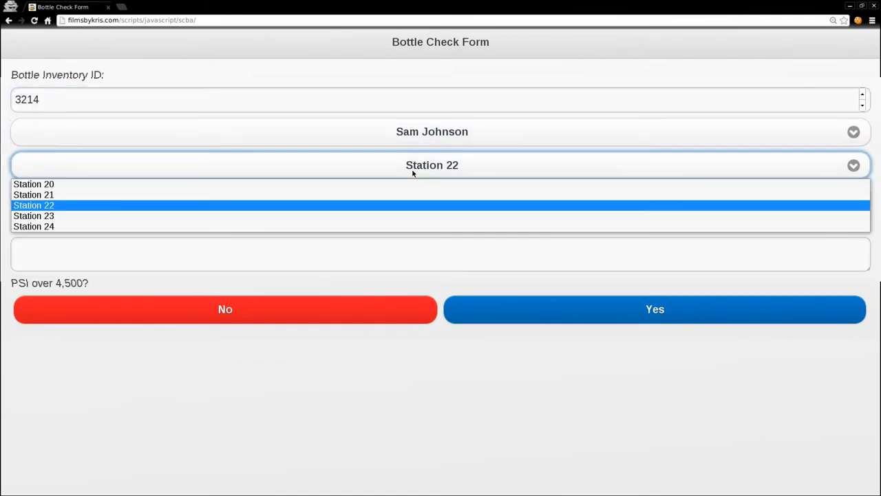
{"action": "left_click", "coordinate": [33, 205]}
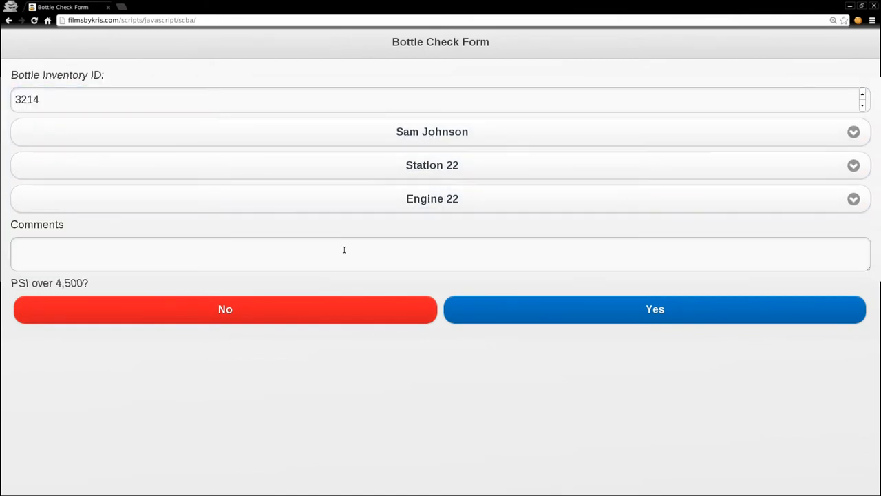
{"action": "left_click", "coordinate": [344, 254]}
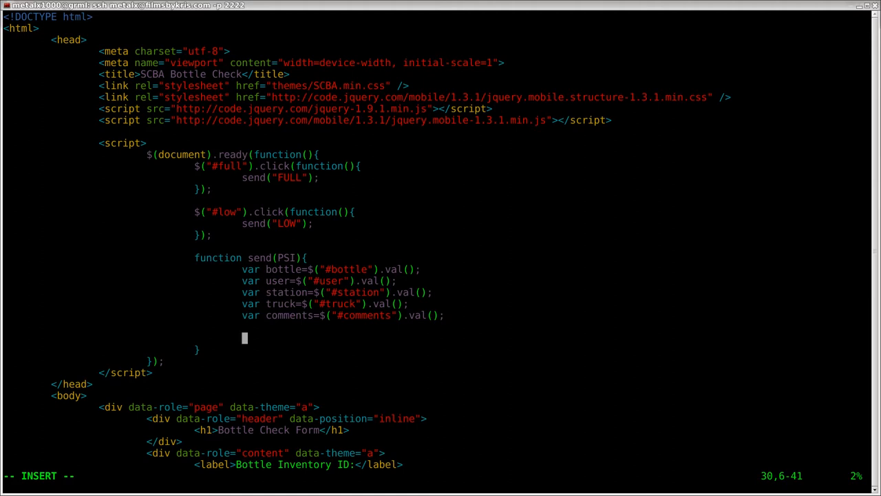
Step: Declare var url=""; as an empty string below the field variables in send()
{"action": "type", "text": "var"}
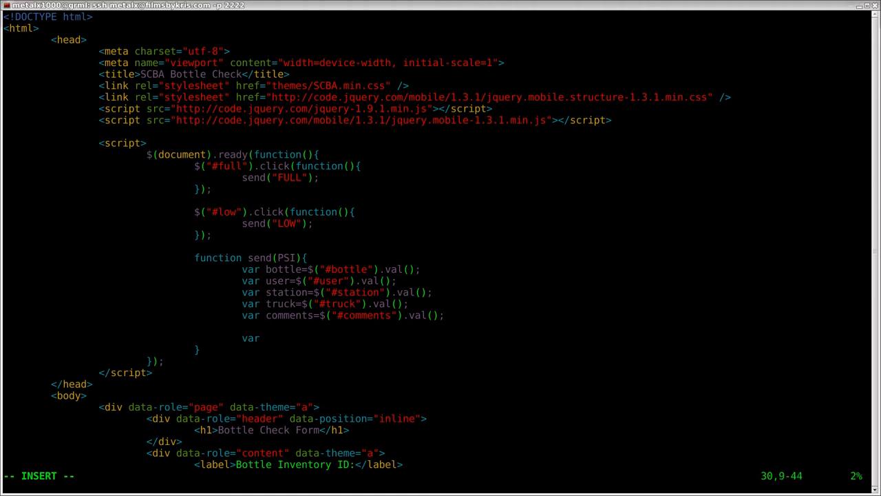
{"action": "type", "text": "url"}
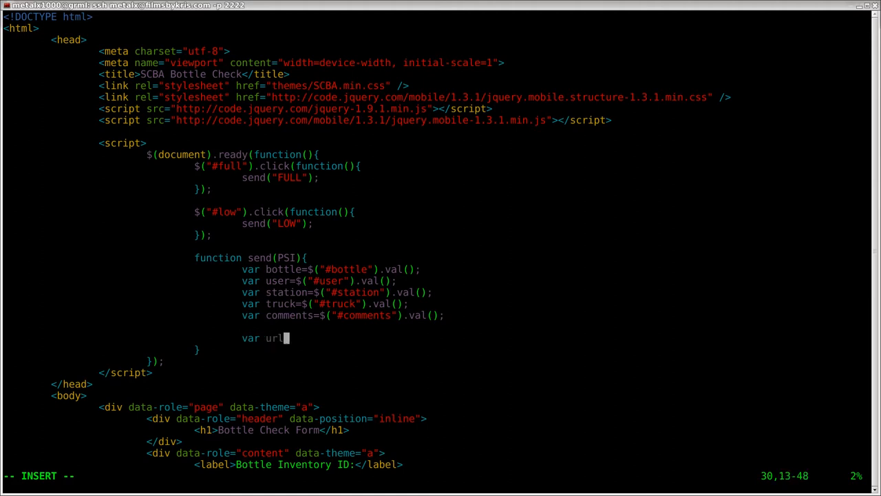
{"action": "type", "text": "=\""}
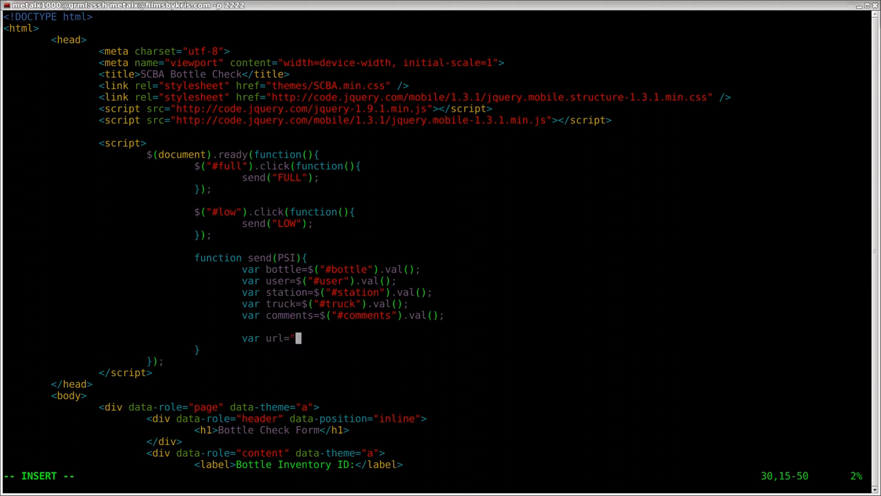
{"action": "type", "text": "\";"}
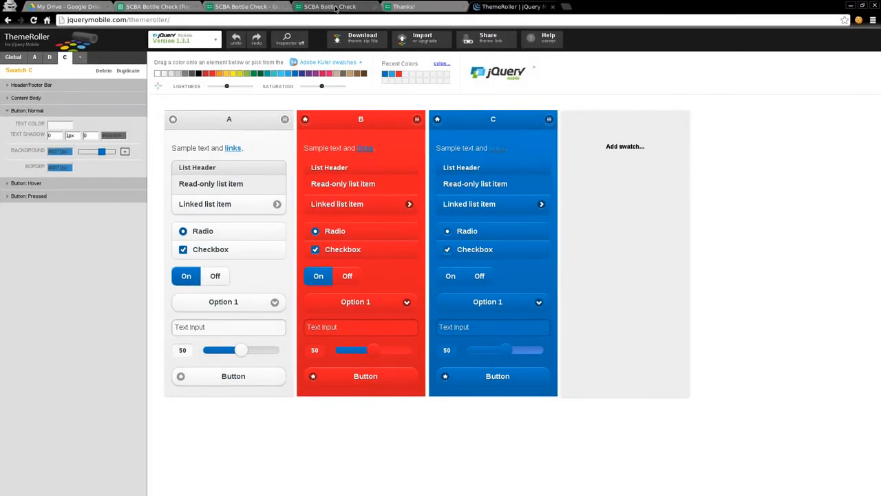
Step: Select the formResponse action address in the SCBA Bottle Check form's page source
{"action": "left_click", "coordinate": [330, 6]}
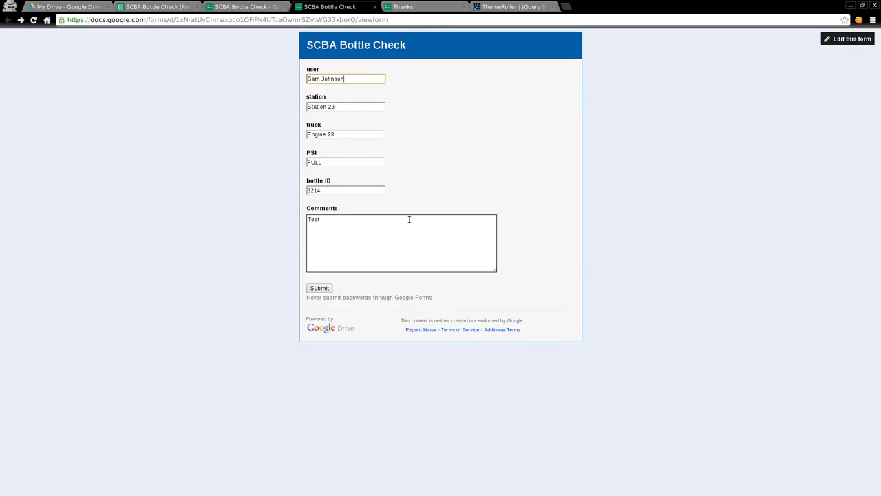
{"action": "mouse_move", "coordinate": [467, 208]}
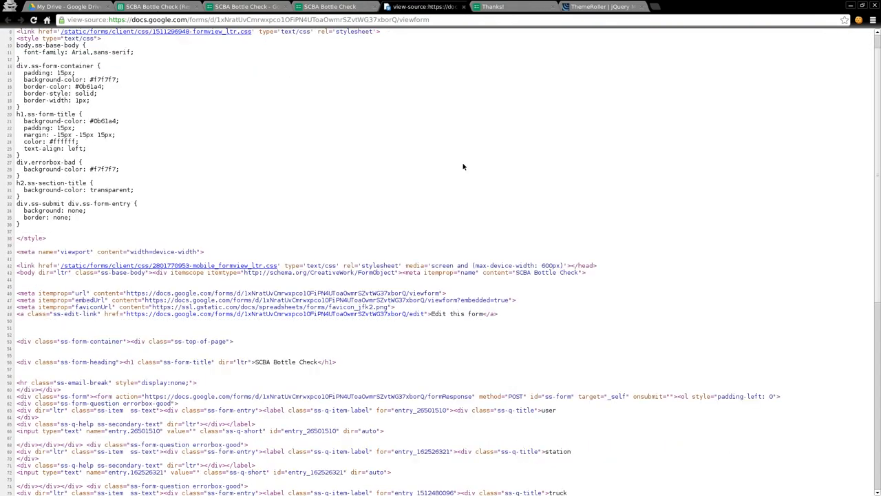
{"action": "scroll", "scroll_direction": "down", "scroll_amount": 3}
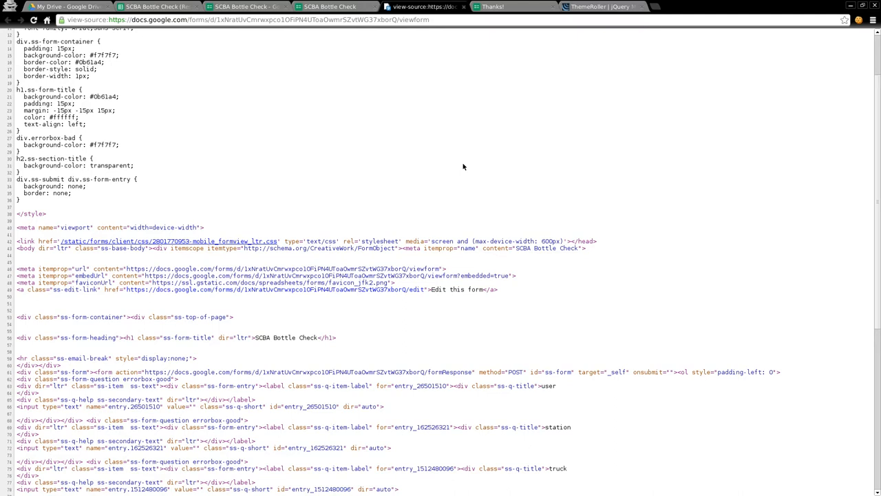
{"action": "double_click", "coordinate": [100, 371]}
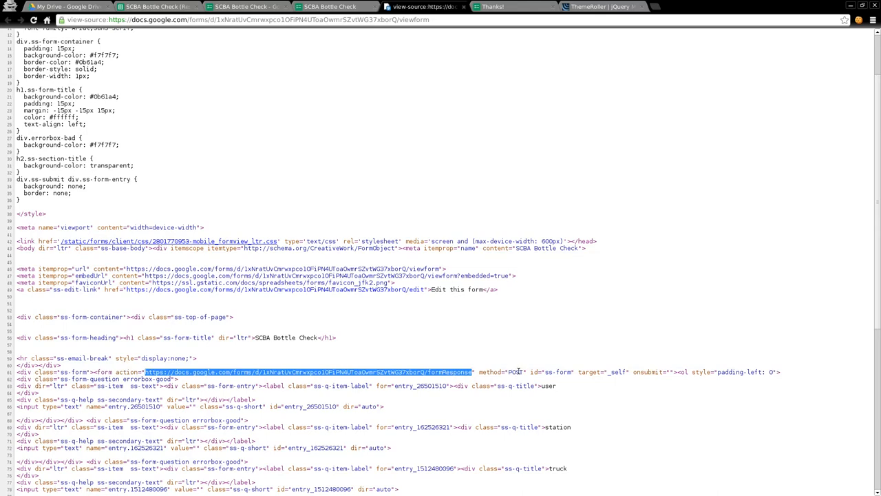
{"action": "mouse_move", "coordinate": [518, 371]}
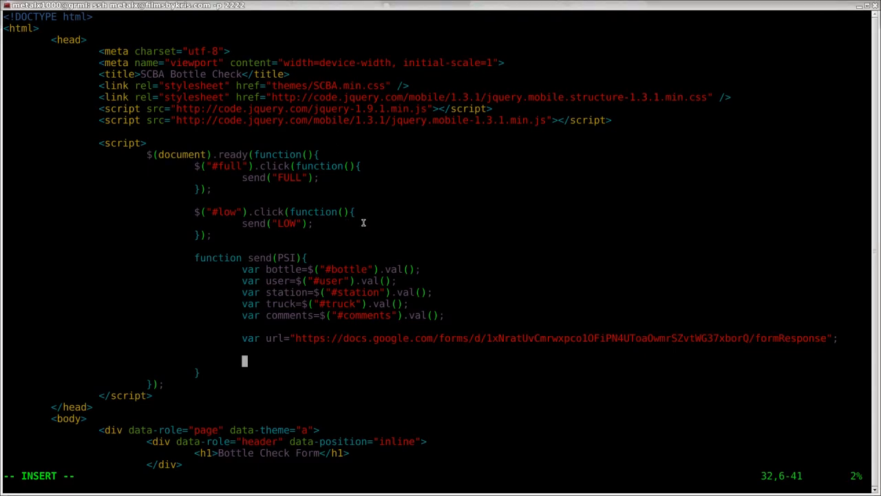
Step: Write $.post(url,{ to start posting a data object to the form response url
{"action": "type", "text": "$."}
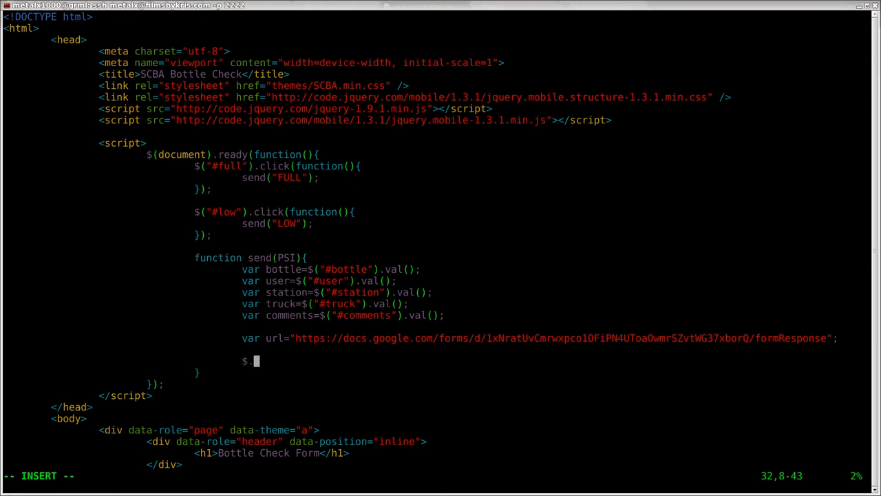
{"action": "type", "text": "post"}
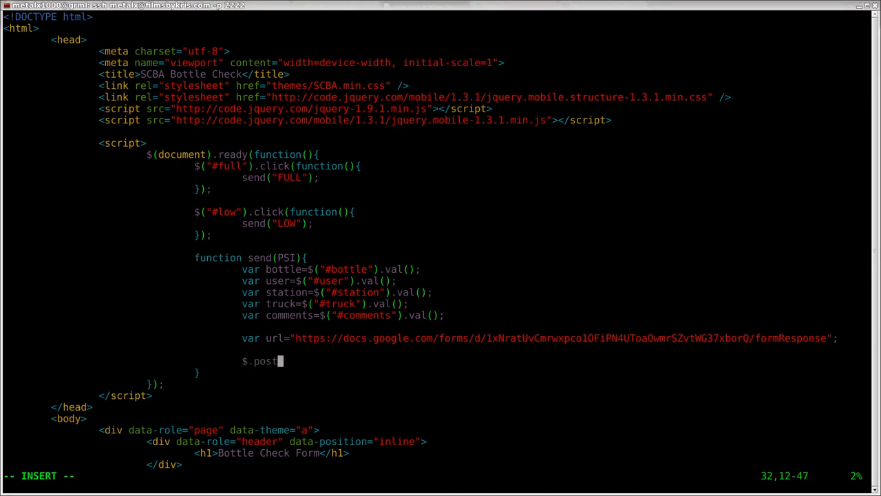
{"action": "type", "text": "("}
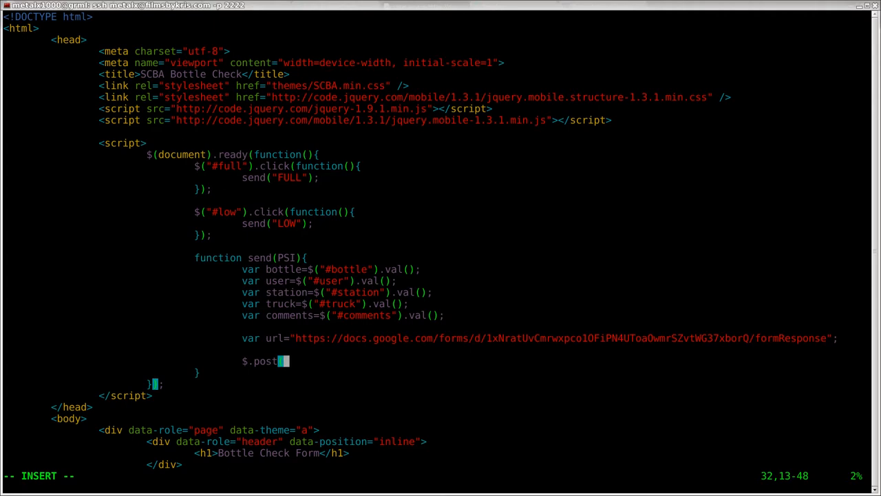
{"action": "type", "text": "(url"}
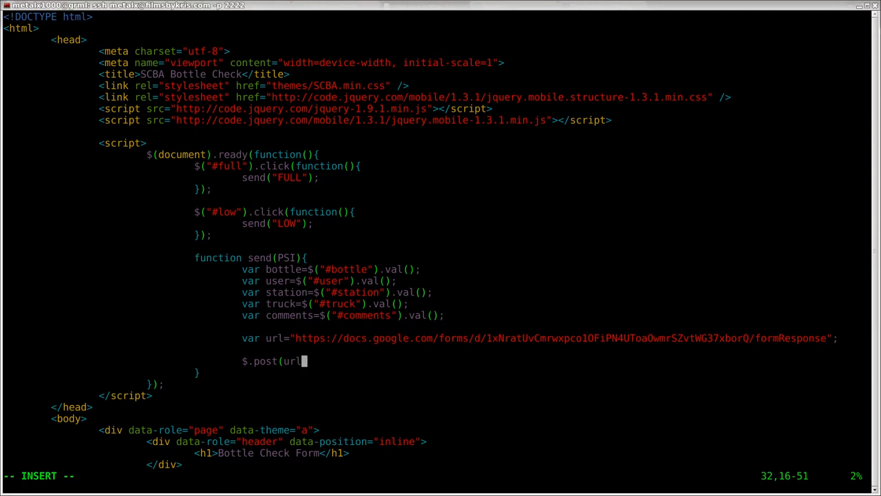
{"action": "type", "text": ","}
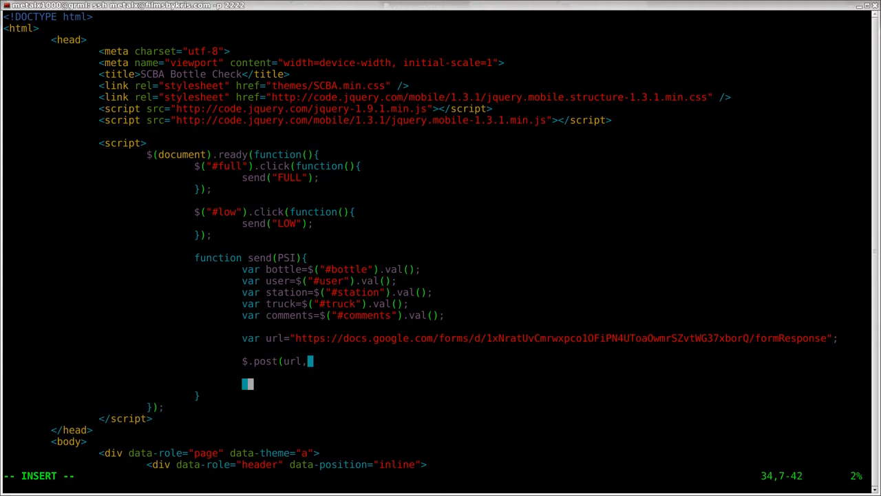
{"action": "type", "text": "{"}
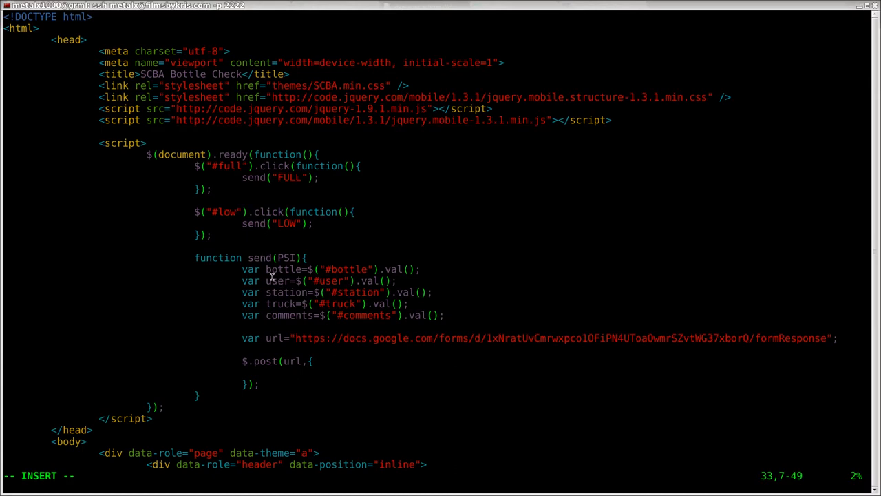
{"action": "mouse_move", "coordinate": [306, 304]}
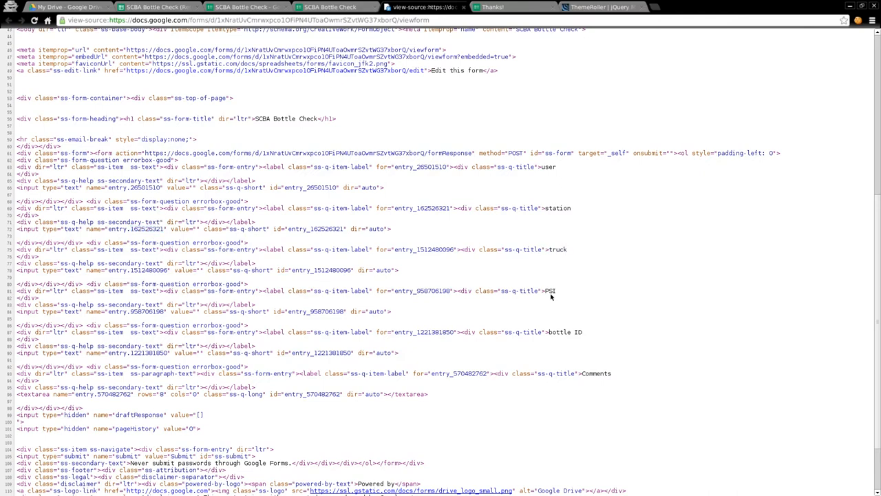
Step: Search the page source for station and select the user question's entry name
{"action": "double_click", "coordinate": [551, 290]}
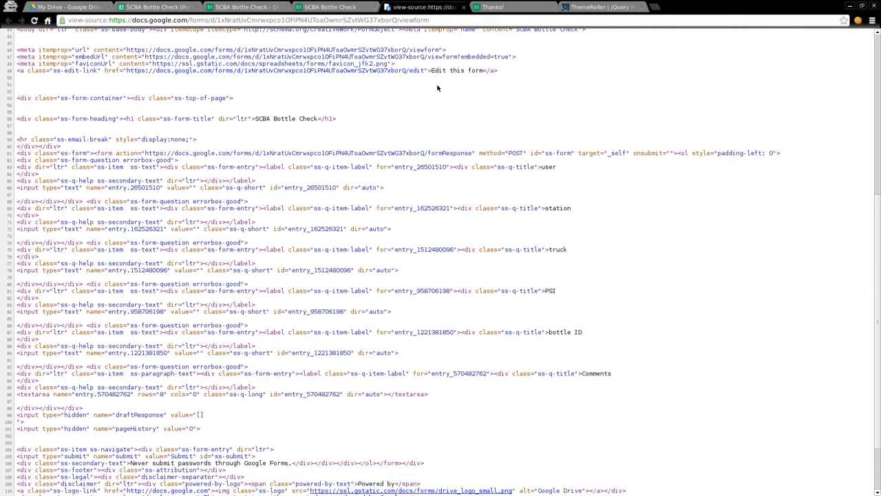
{"action": "type", "text": "station"}
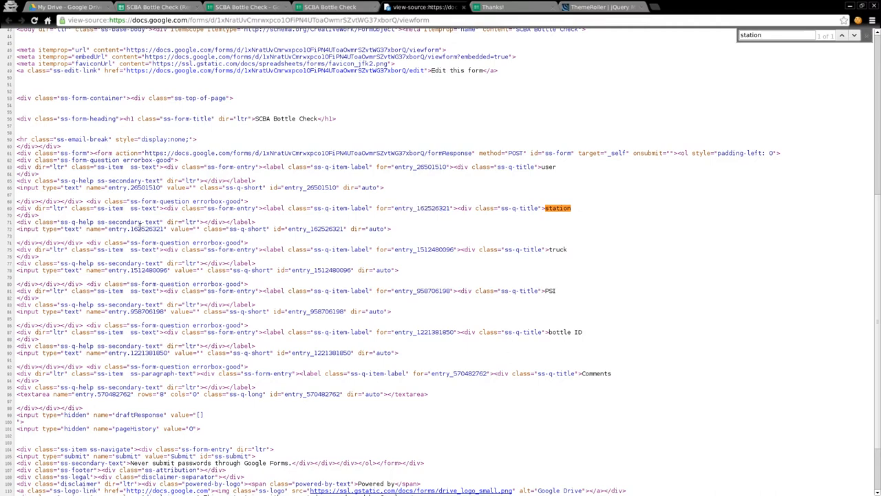
{"action": "mouse_move", "coordinate": [246, 200]}
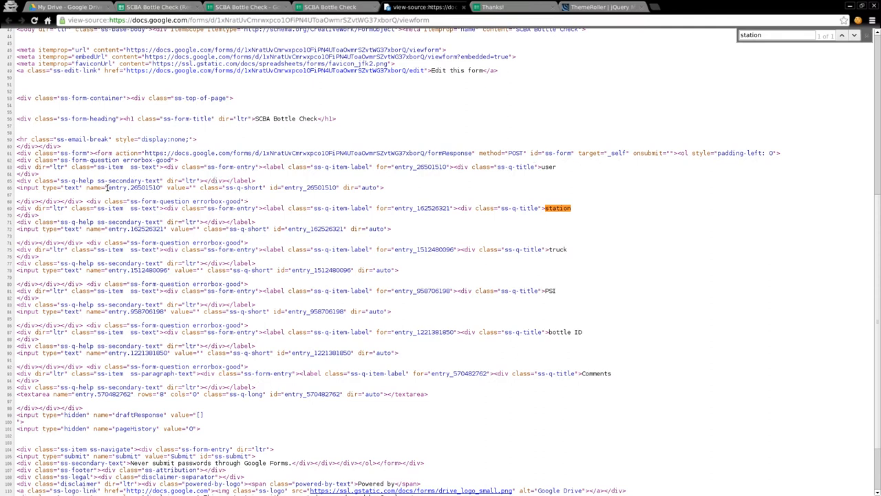
{"action": "double_click", "coordinate": [136, 188]}
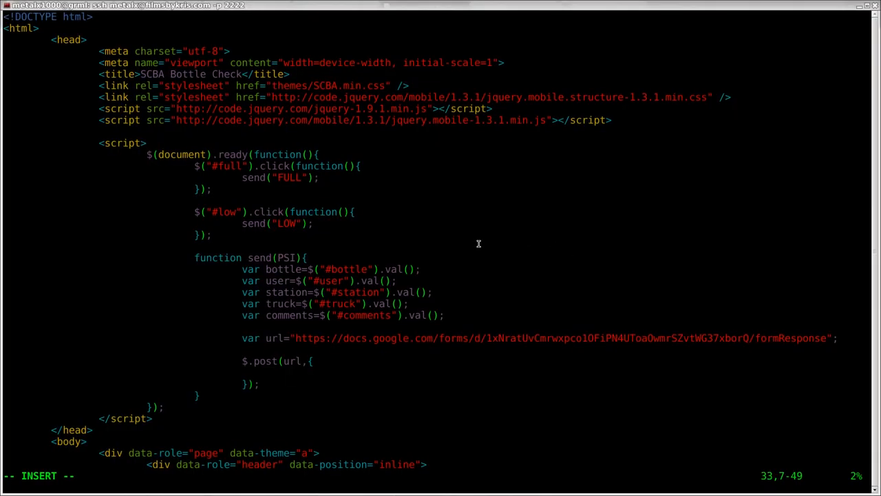
Step: Map "entry.26501510" to user in the post data
{"action": "type", "text": "\"\""}
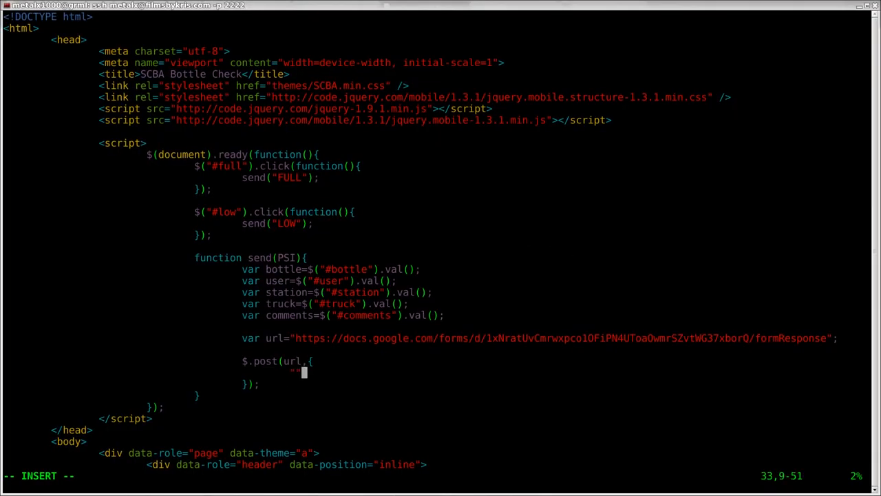
{"action": "type", "text": "\"entry.26501510"}
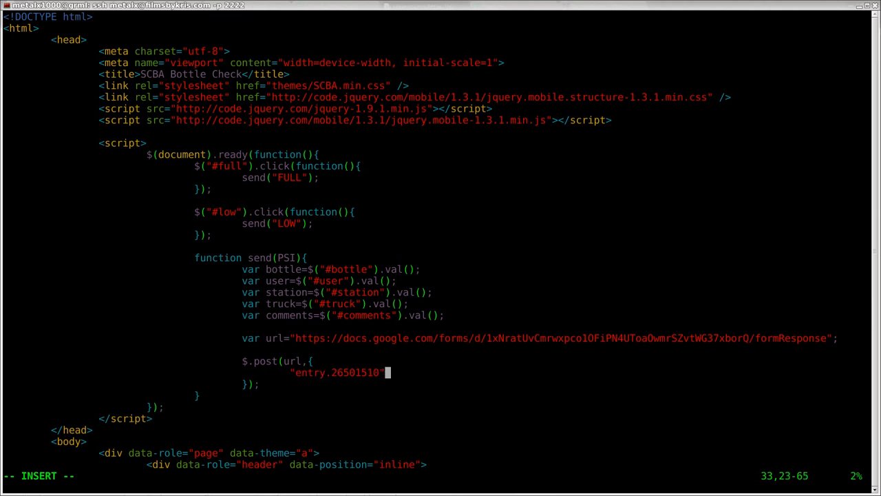
{"action": "type", "text": ":"}
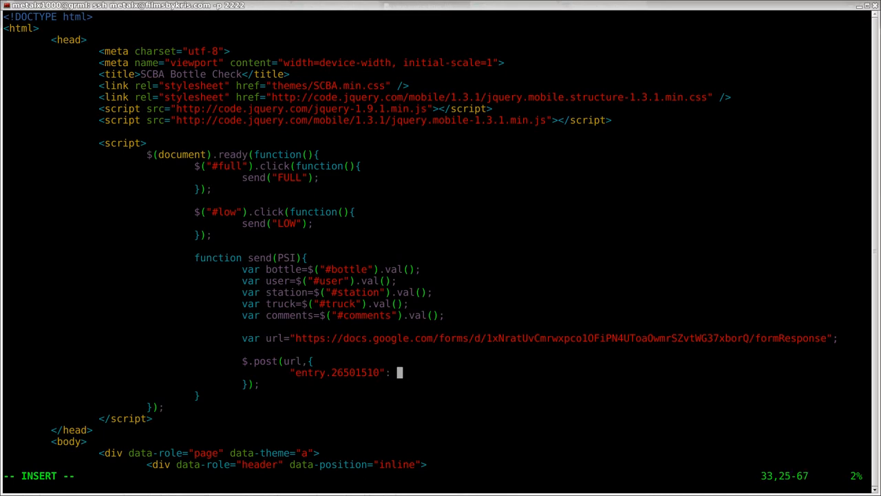
{"action": "type", "text": "user,"}
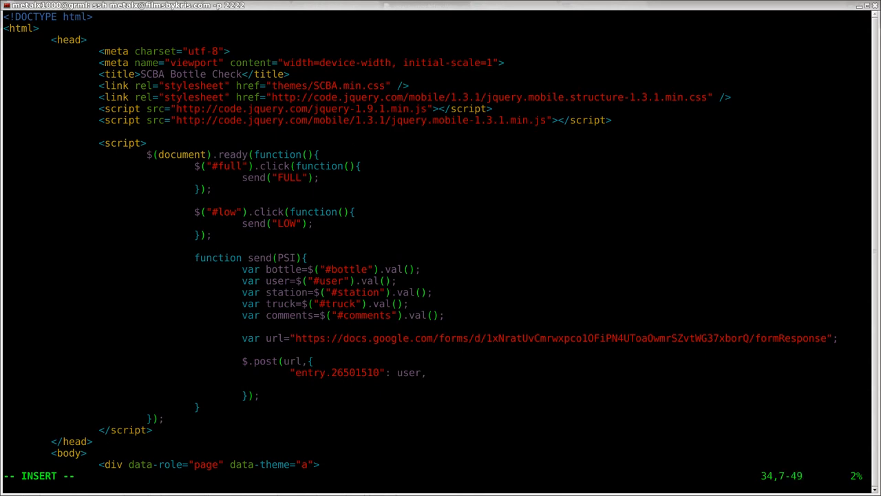
{"action": "mouse_move", "coordinate": [468, 265]}
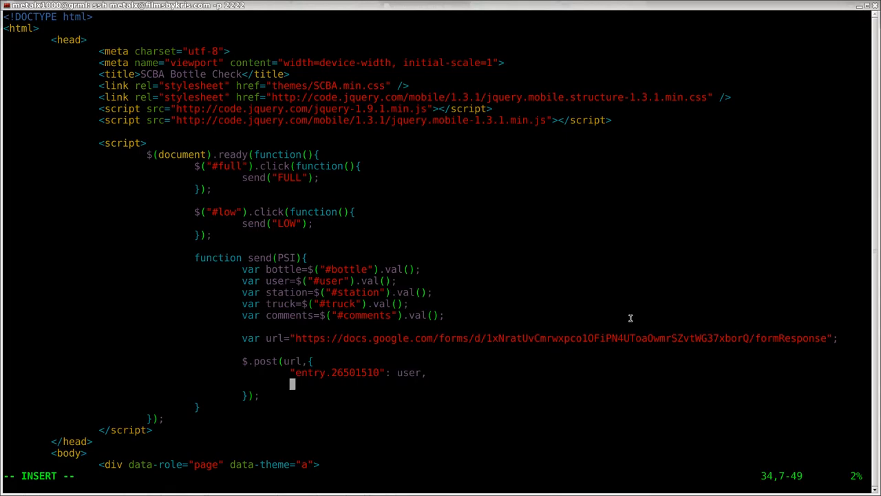
Step: Map "entry.162526321" to station and "entry.1512480096" to truck
{"action": "type", "text": "entry.162526321\":"}
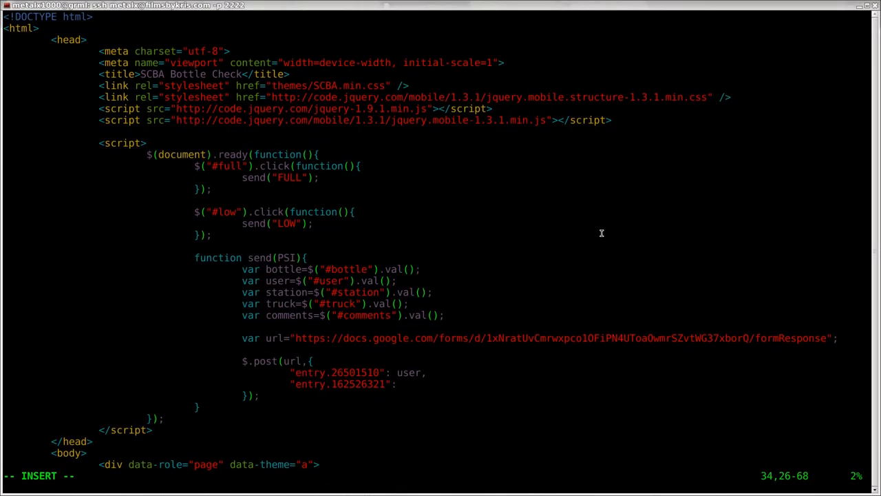
{"action": "type", "text": "station,"}
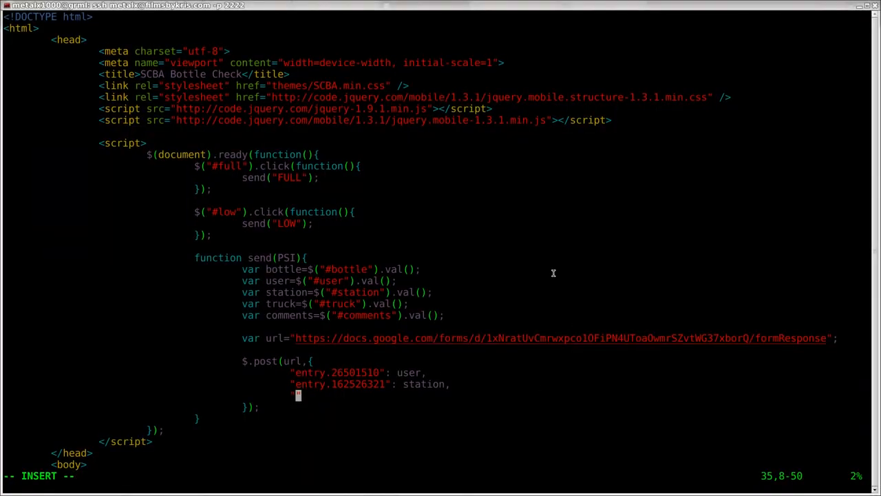
{"action": "type", "text": "\"entry.1512480096\":"}
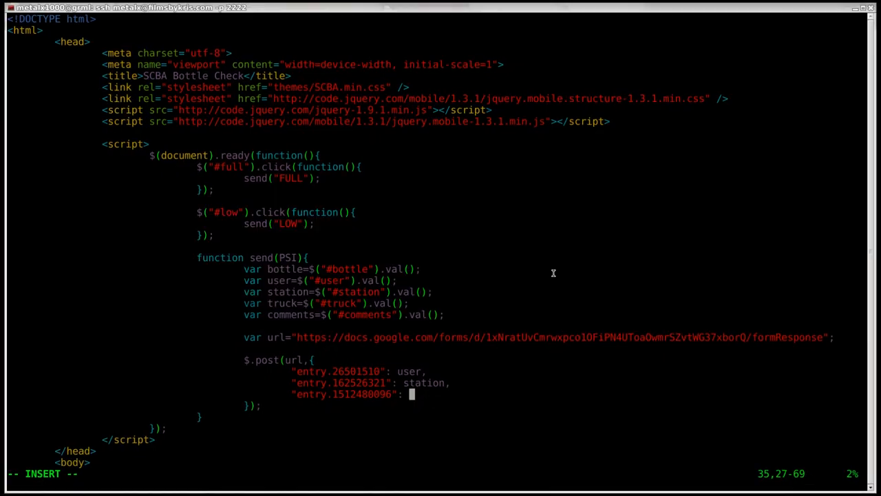
{"action": "type", "text": "truck,"}
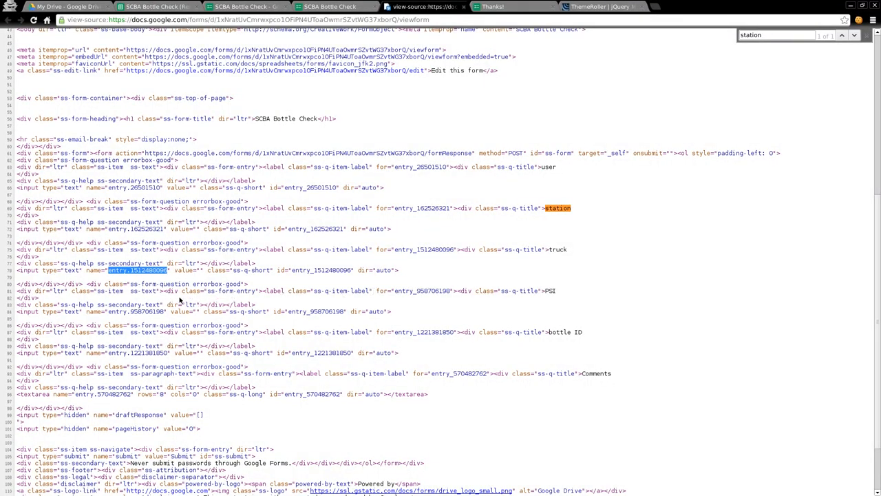
{"action": "mouse_move", "coordinate": [389, 300]}
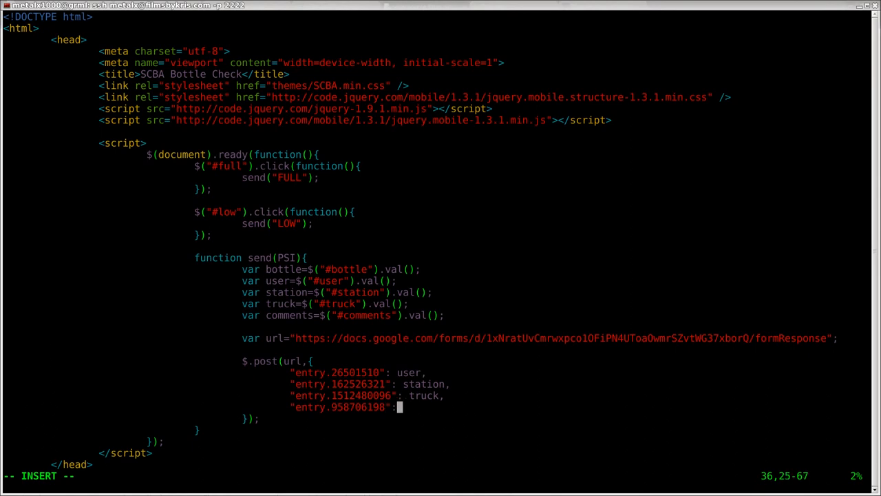
Step: Map "entry.958706198" to PSI and "entry.1221381850" to the bottle ID
{"action": "type", "text": "PSI"}
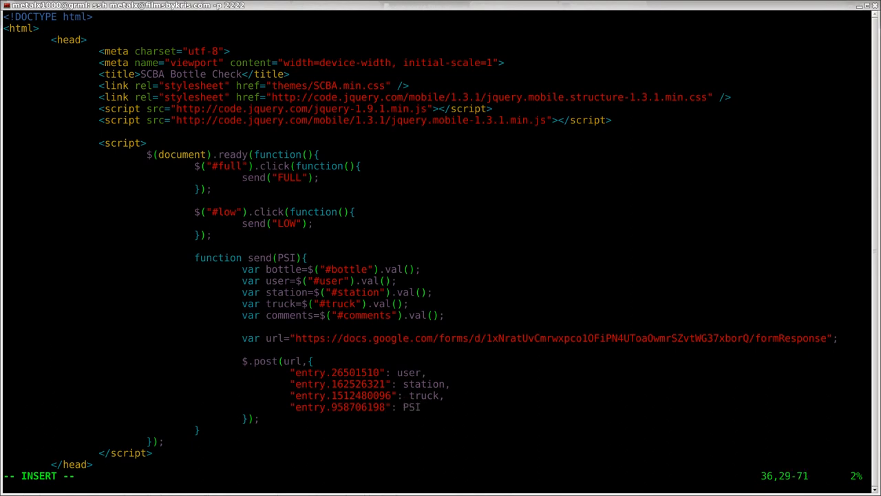
{"action": "type", "text": ","}
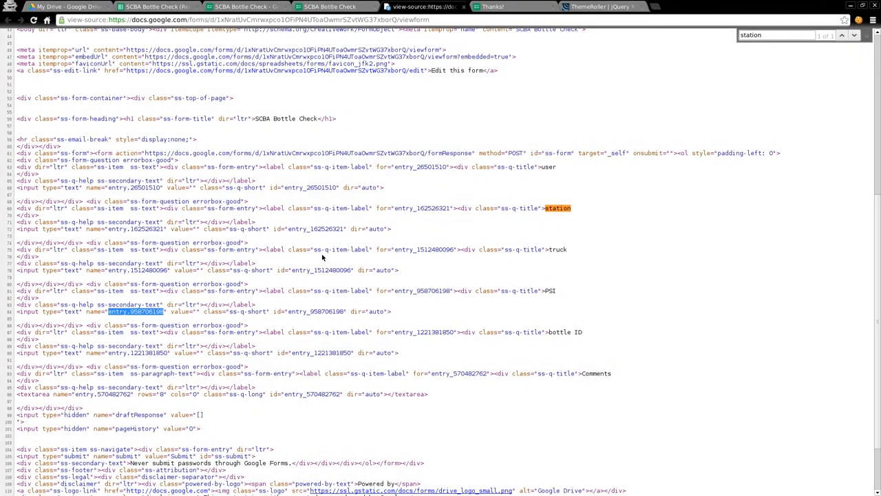
{"action": "mouse_move", "coordinate": [278, 321]}
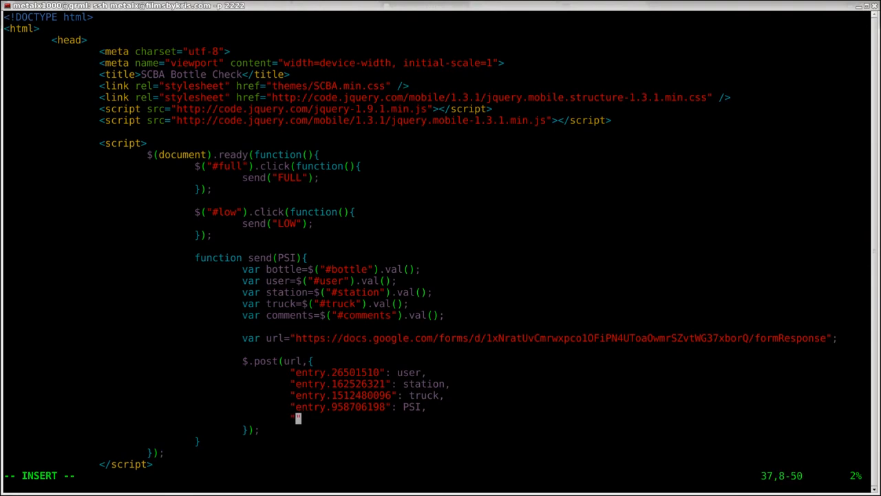
{"action": "type", "text": "\"entry.1221381850\":"}
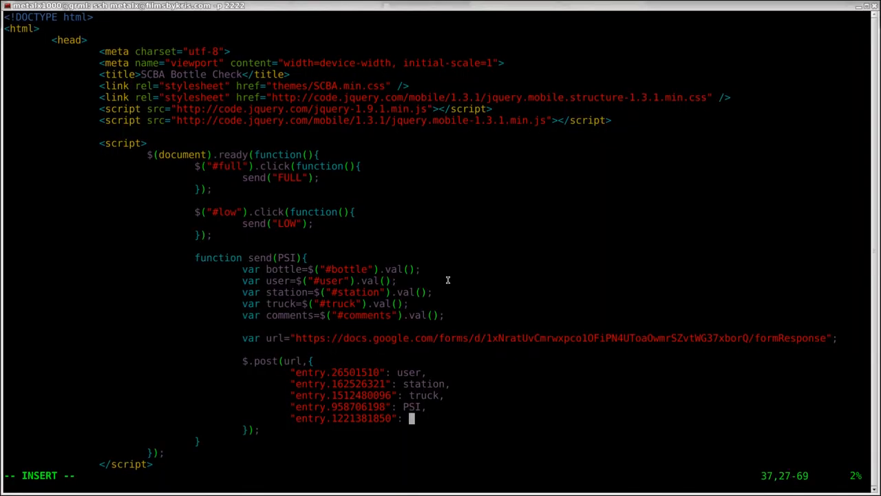
{"action": "type", "text": "bottle ID"}
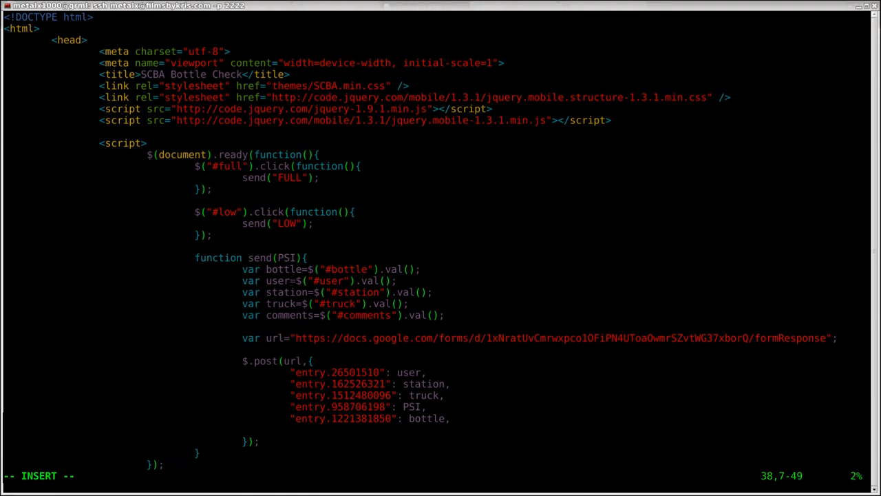
{"action": "mouse_move", "coordinate": [290, 280]}
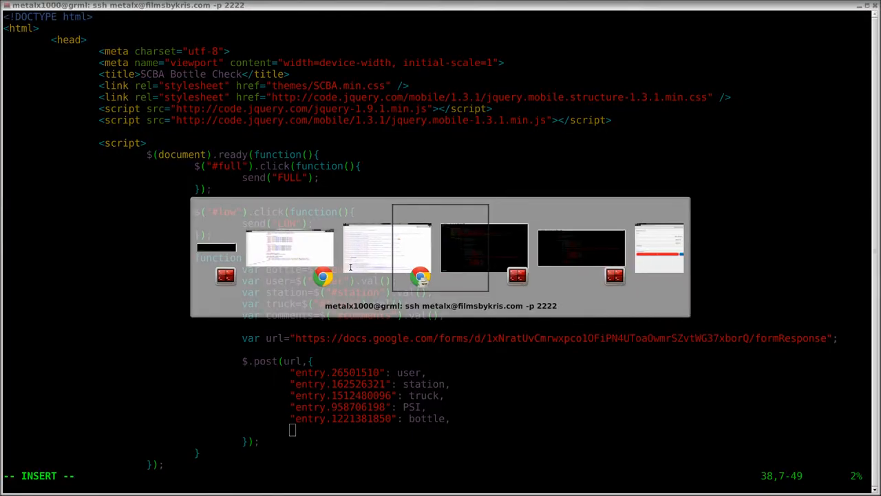
Step: Start the comments key "entry.570482762" on a new line
{"action": "type", "text": "\"\""}
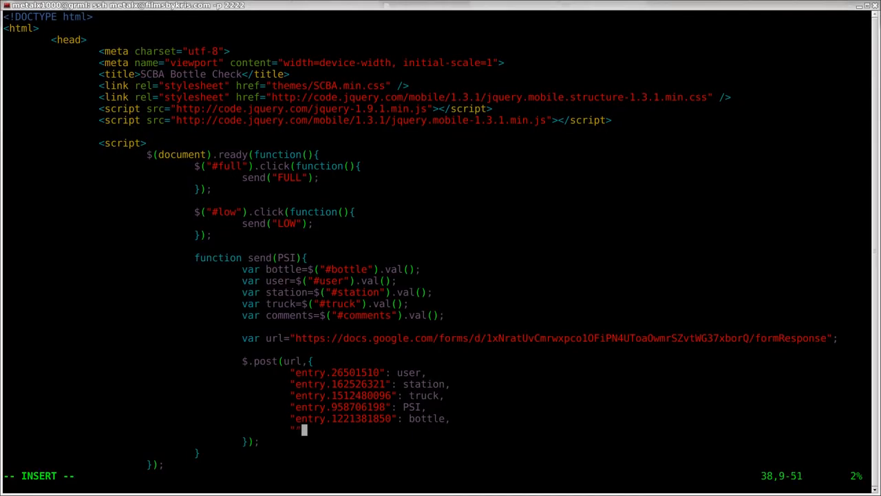
{"action": "type", "text": "entry.570482762\""}
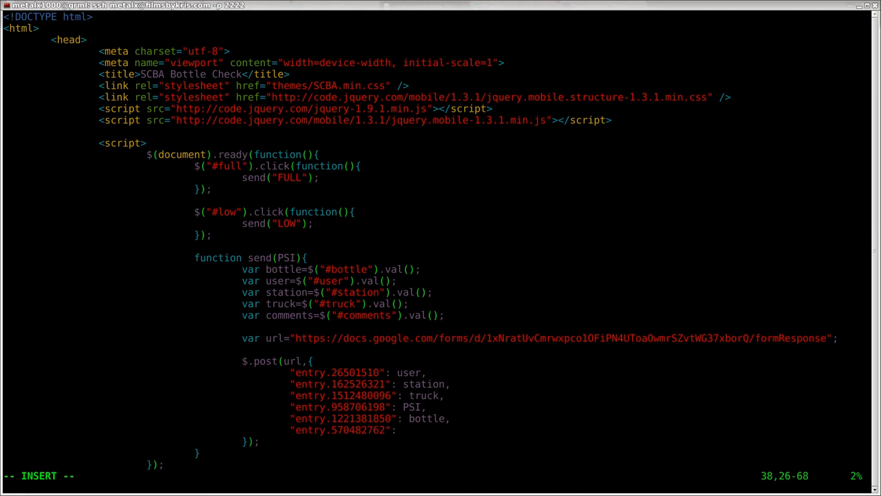
Step: Map "entry.570482762" to comment, completing the six-field post data
{"action": "type", "text": "comment"}
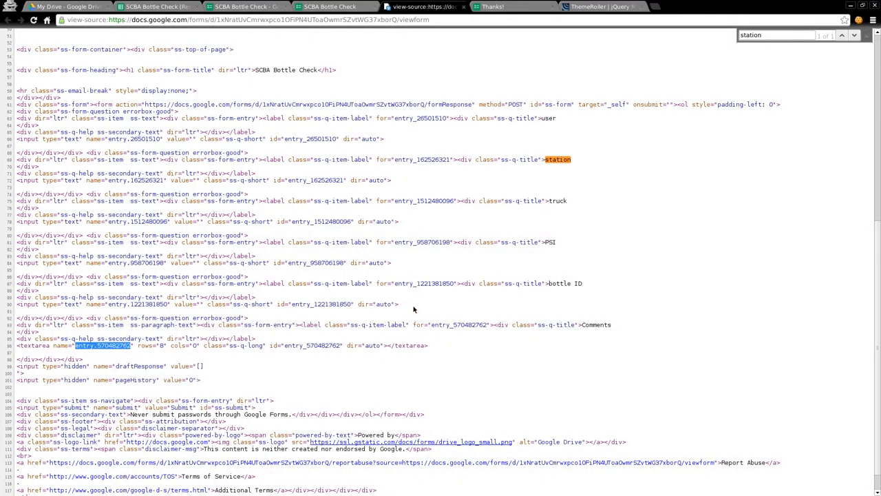
{"action": "scroll", "scroll_direction": "down", "scroll_amount": 3}
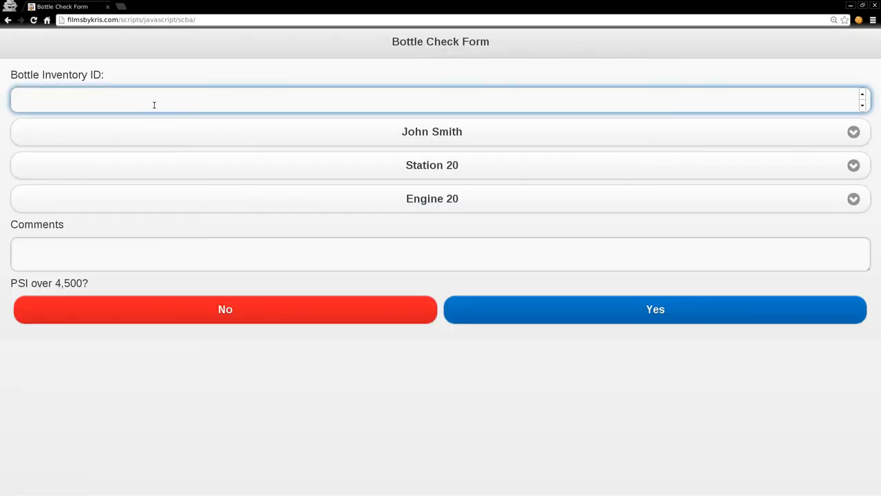
Step: Enter bottle 5555, choose Station 22 and write the comment 'This is my test'
{"action": "type", "text": "5555"}
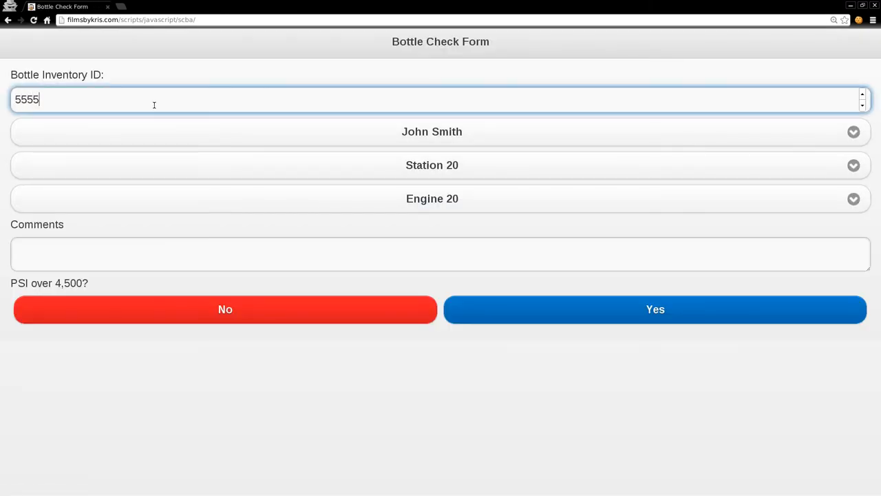
{"action": "left_click", "coordinate": [432, 131]}
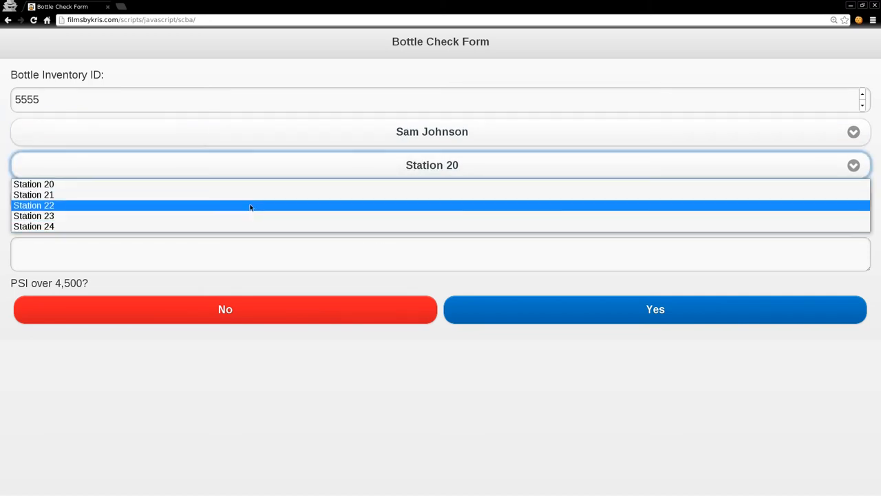
{"action": "left_click", "coordinate": [33, 205]}
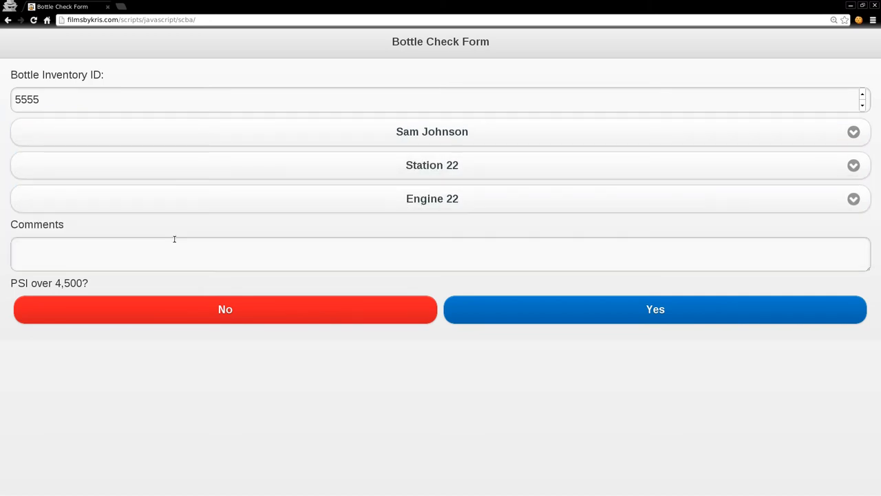
{"action": "type", "text": "This"}
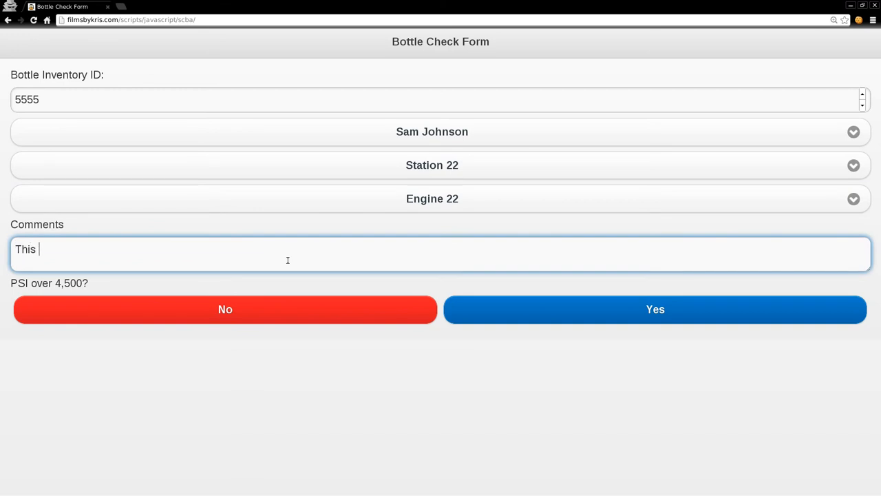
{"action": "type", "text": "is my test"}
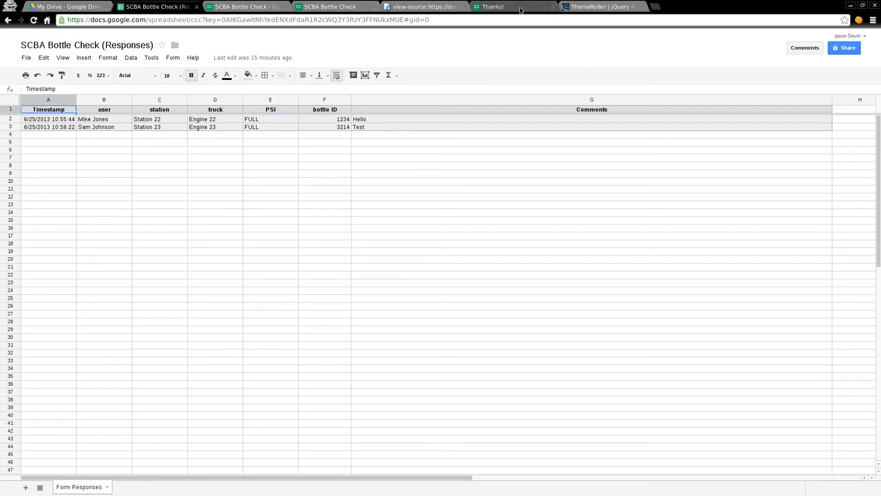
Step: Check the SCBA Bottle Check responses sheet for a new row; only the two earlier entries appear
{"action": "left_click", "coordinate": [424, 6]}
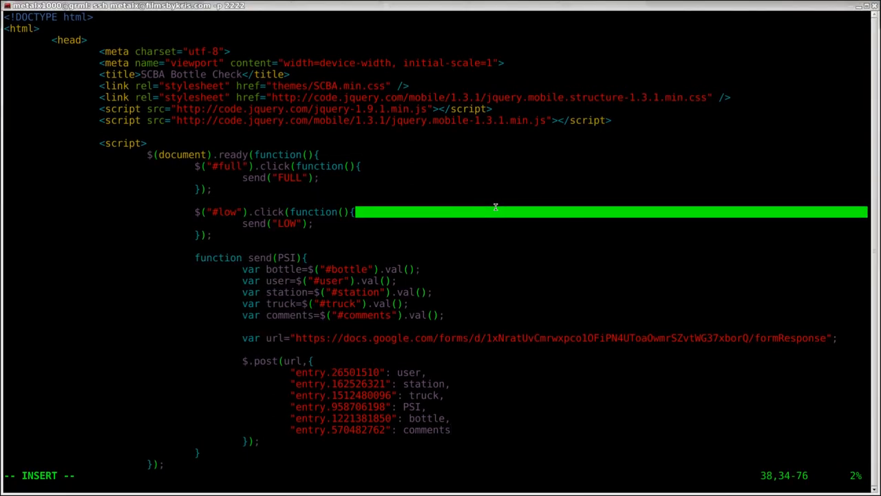
Step: Leave insert mode to finish editing the Bottle Check page code
{"action": "key", "text": "Left"}
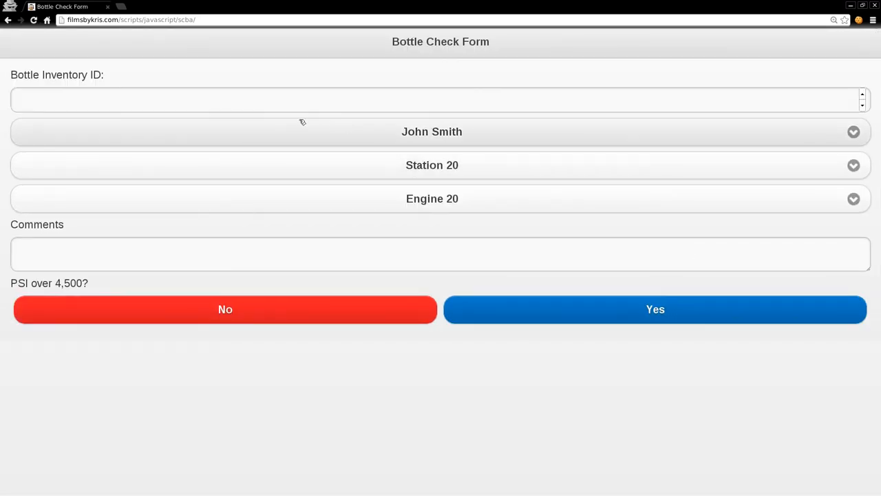
{"action": "type", "text": "66"}
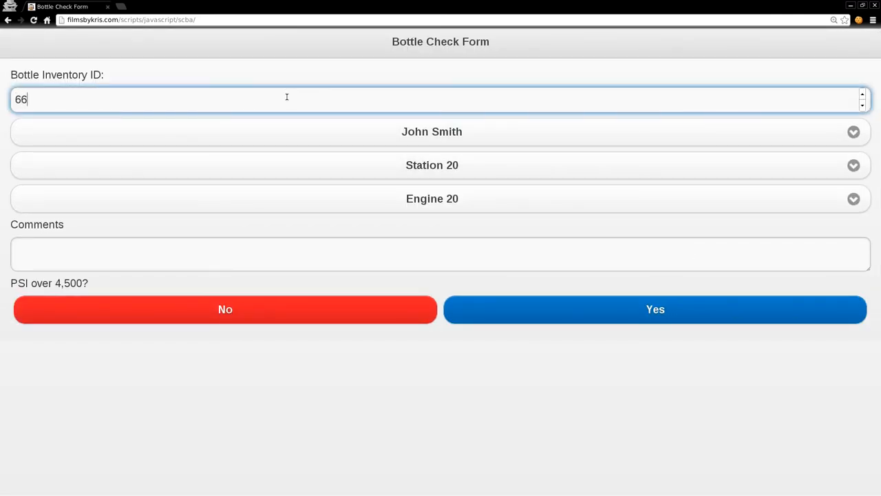
{"action": "type", "text": "77"}
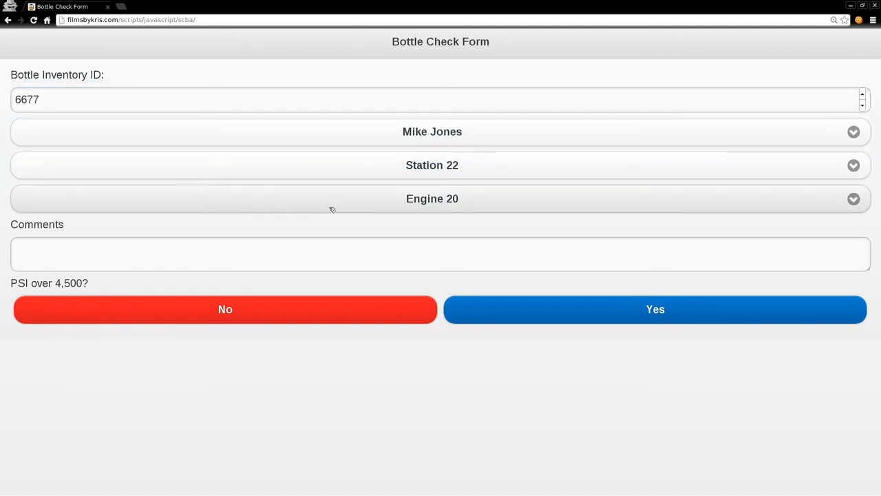
{"action": "left_click", "coordinate": [433, 198]}
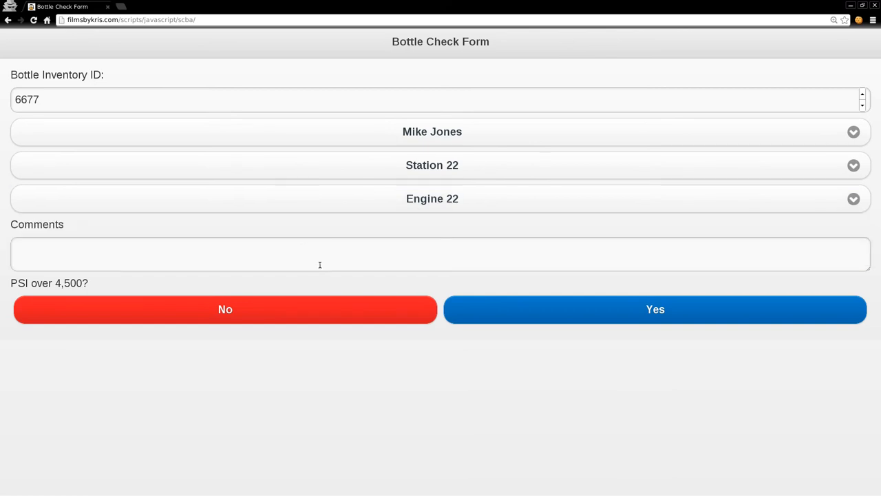
{"action": "type", "text": "This is m"}
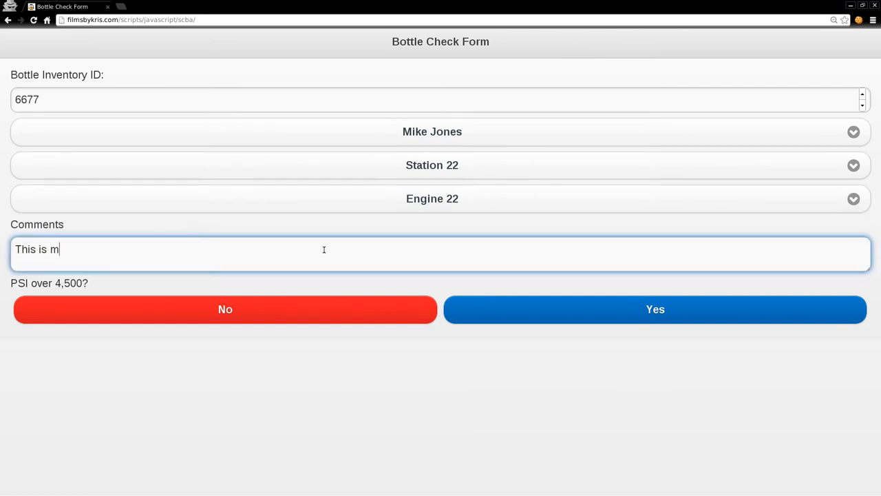
{"action": "type", "text": "y new test"}
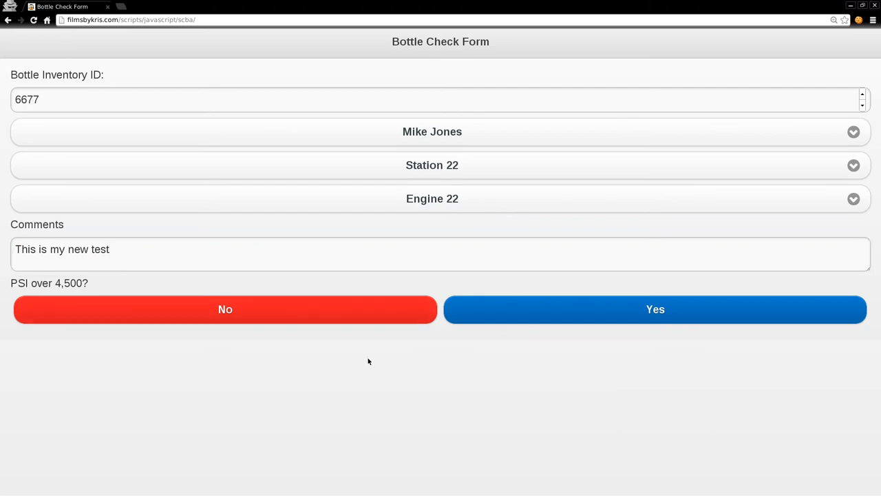
Step: Submit the check as low PSI (No), adding a third row to the responses sheet
{"action": "left_click", "coordinate": [158, 6]}
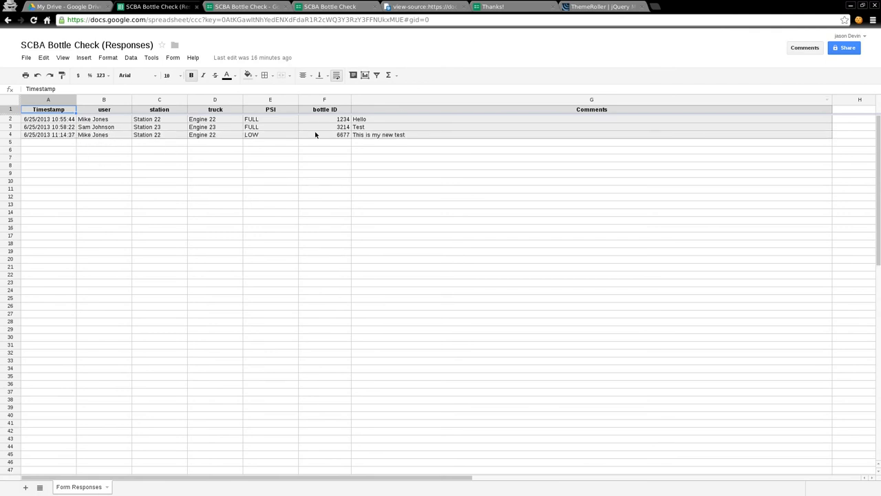
{"action": "mouse_move", "coordinate": [424, 134]}
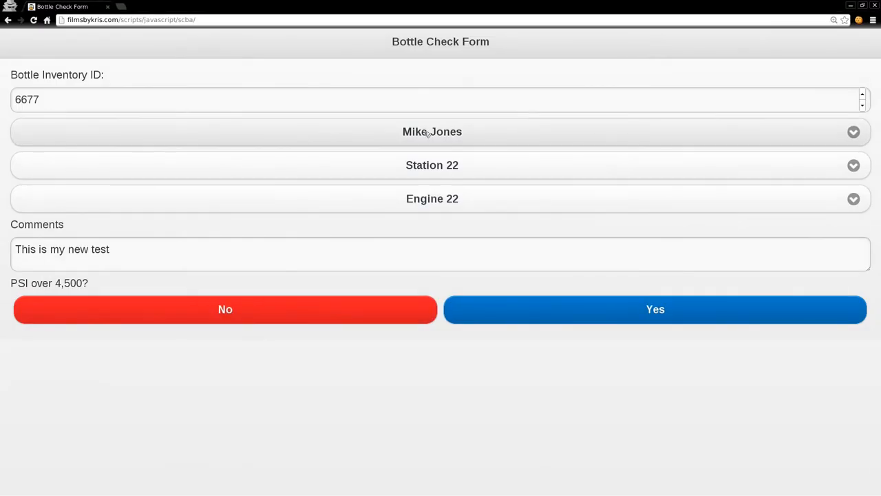
{"action": "left_click", "coordinate": [71, 100]}
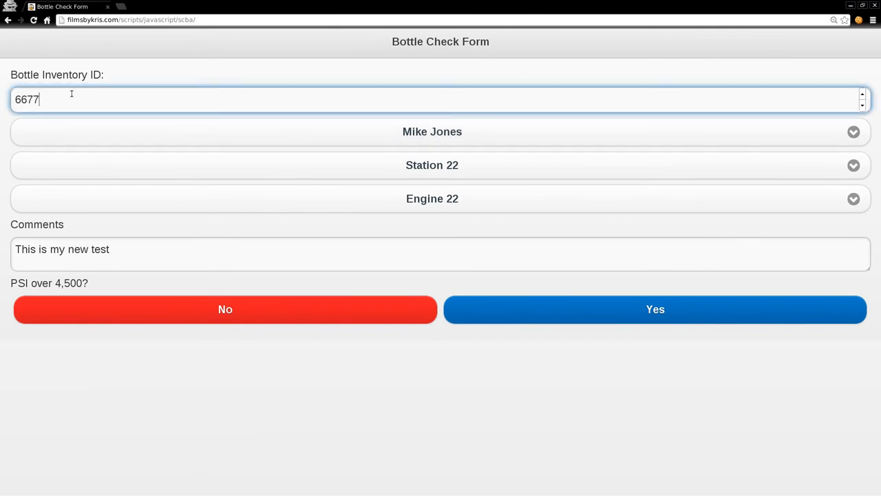
{"action": "triple_click", "coordinate": [28, 100]}
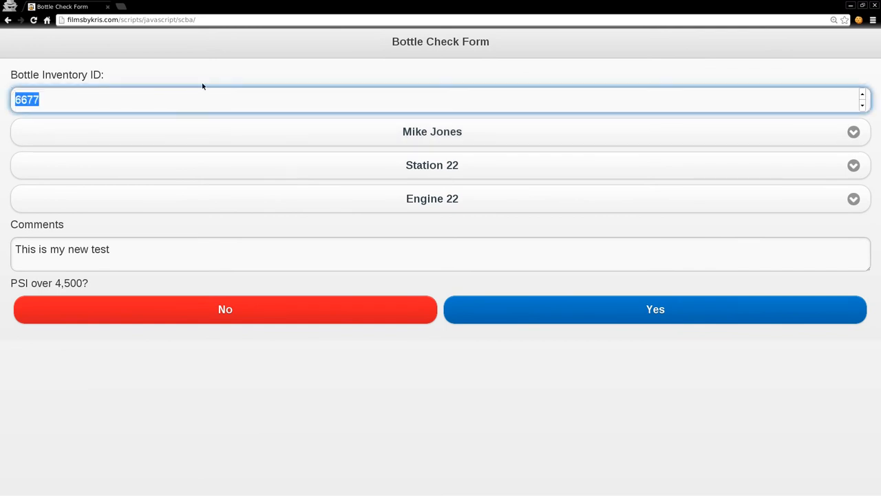
{"action": "mouse_move", "coordinate": [205, 19]}
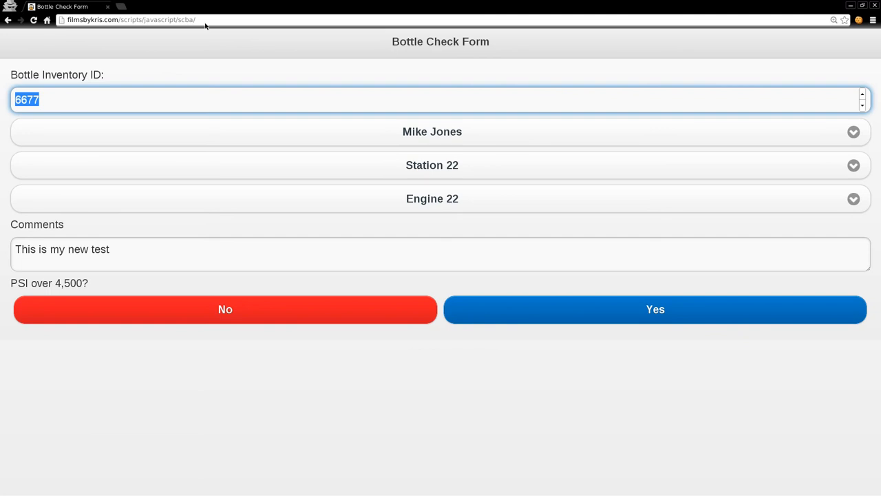
{"action": "mouse_move", "coordinate": [204, 23]}
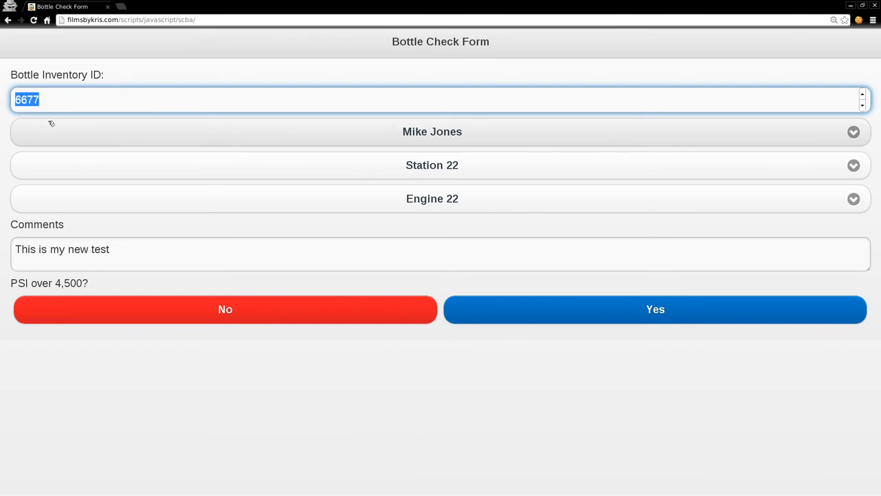
{"action": "mouse_move", "coordinate": [130, 177]}
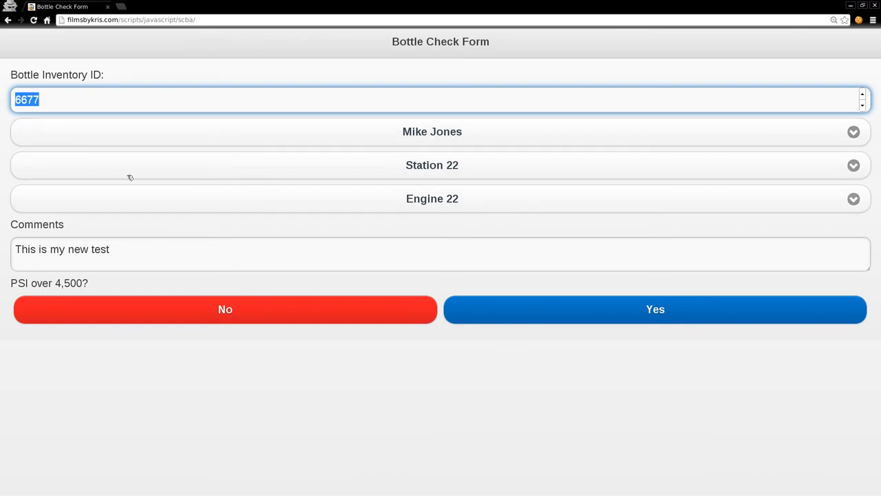
{"action": "mouse_move", "coordinate": [101, 86]}
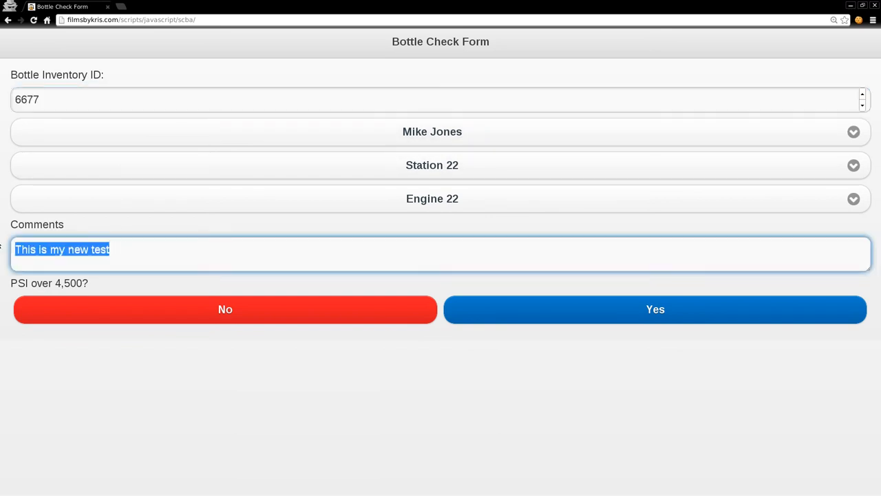
{"action": "mouse_move", "coordinate": [432, 131]}
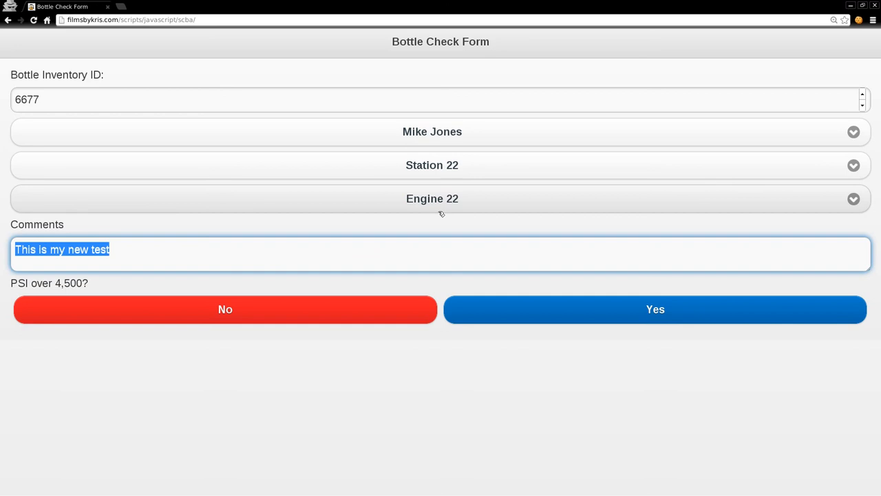
{"action": "mouse_move", "coordinate": [432, 132]}
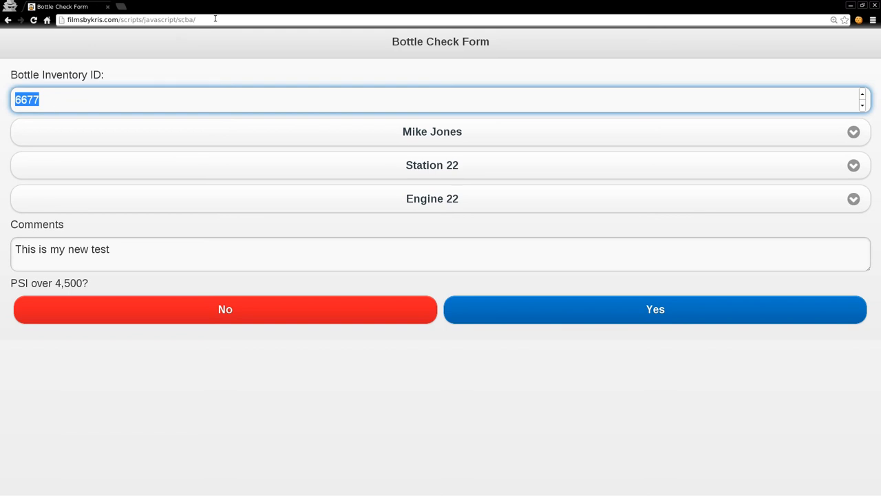
{"action": "mouse_move", "coordinate": [284, 269]}
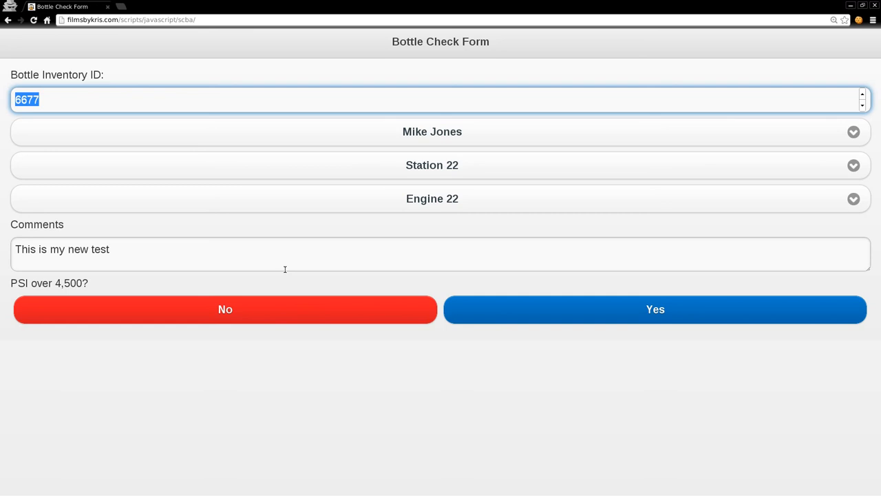
{"action": "mouse_move", "coordinate": [84, 102]}
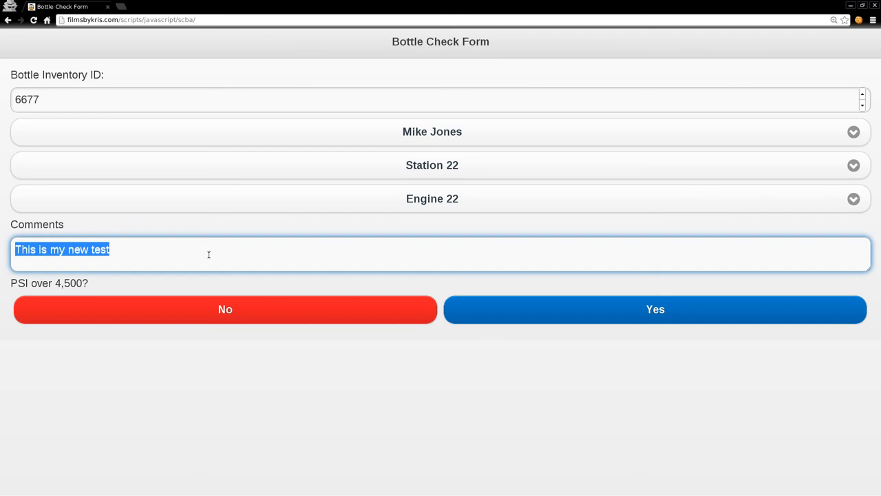
{"action": "mouse_move", "coordinate": [486, 209]}
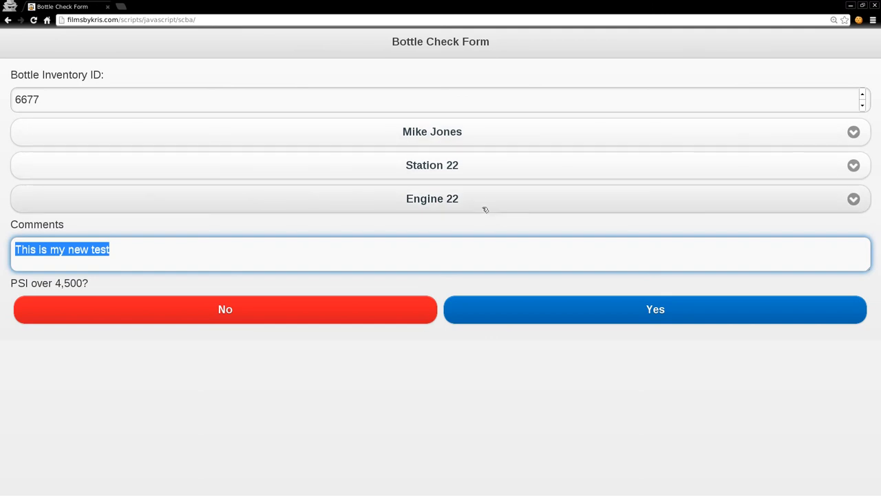
{"action": "mouse_move", "coordinate": [480, 222]}
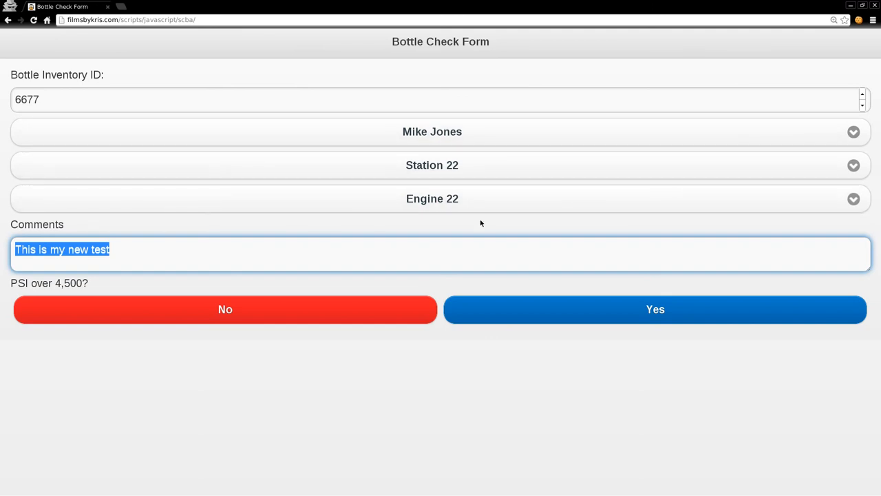